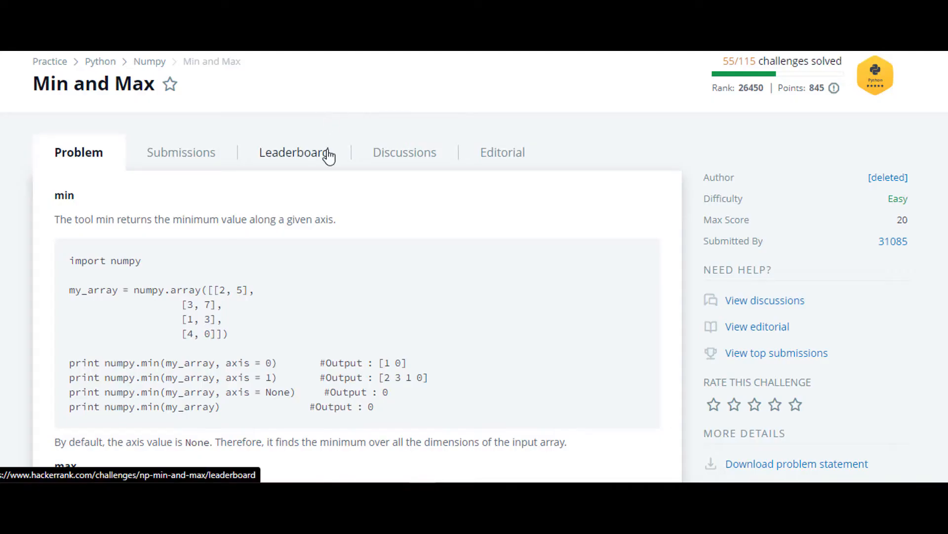
# Read through the Min and Max problem statement, highlighting the my_array axis examples and their outputs
pyautogui.doubleClick(52, 83)
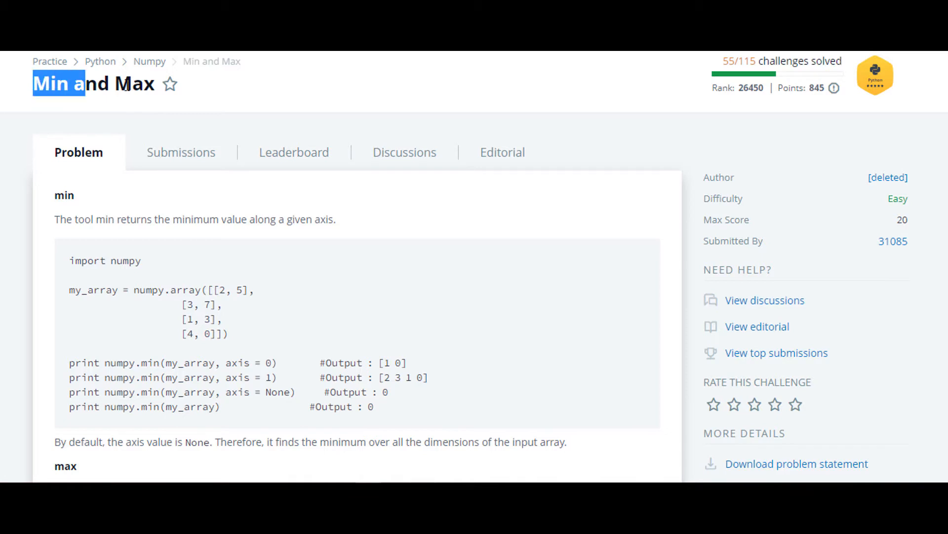
pyautogui.scroll(-3)
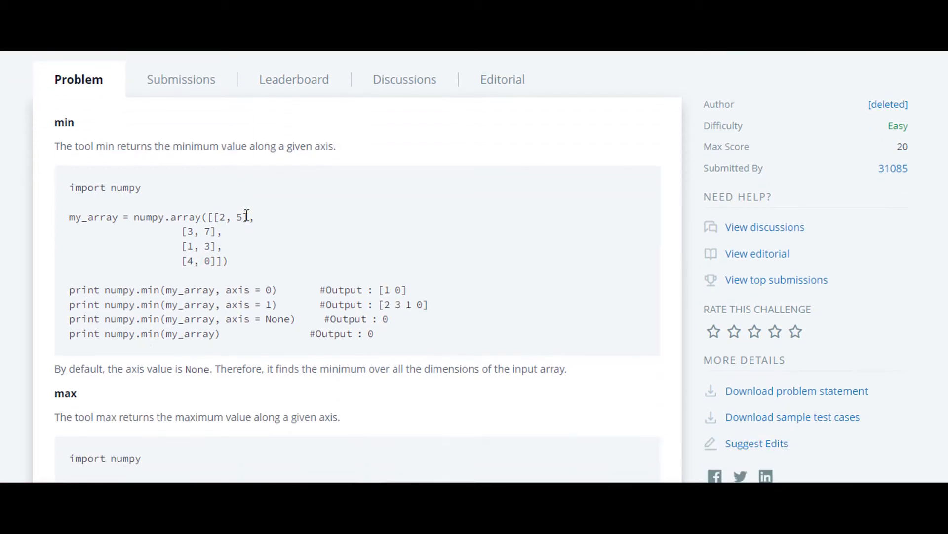
pyautogui.moveTo(338, 240)
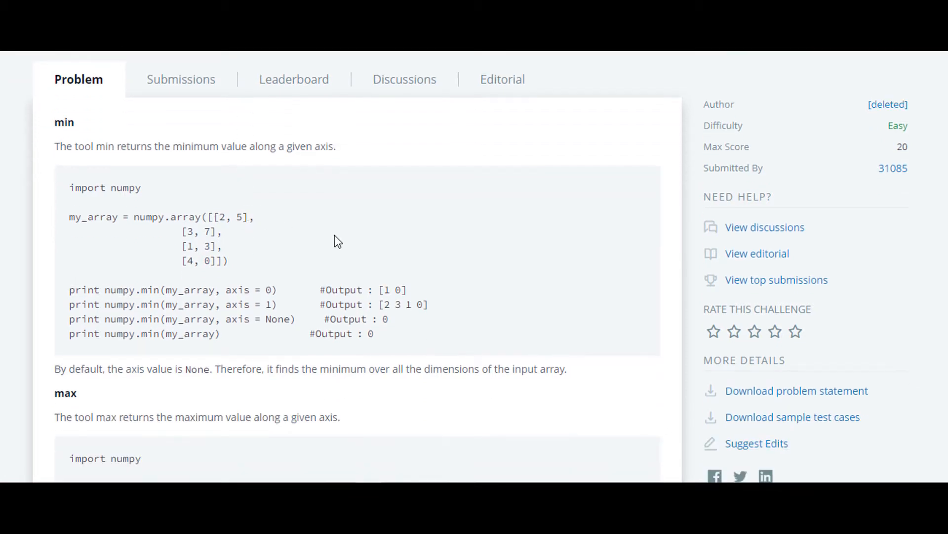
pyautogui.moveTo(254, 278)
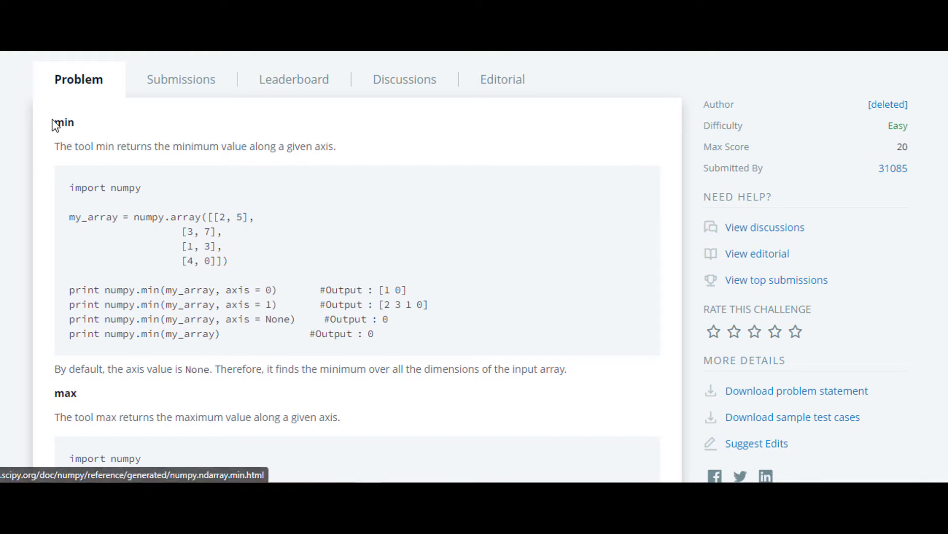
pyautogui.doubleClick(65, 123)
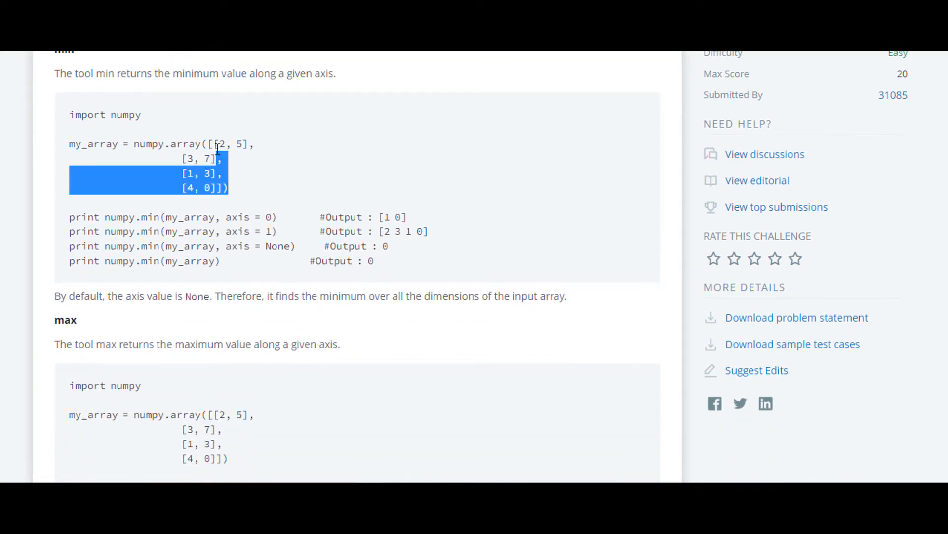
pyautogui.click(119, 149)
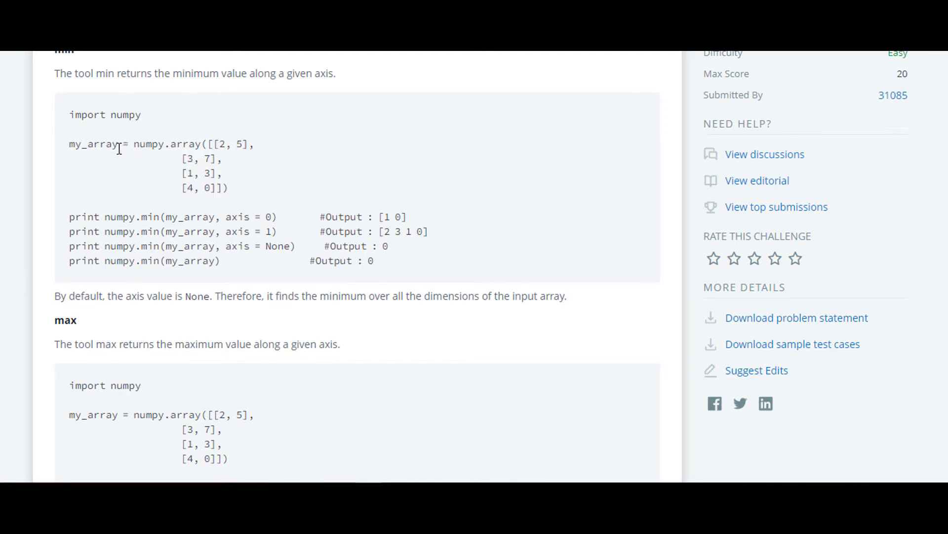
pyautogui.doubleClick(94, 146)
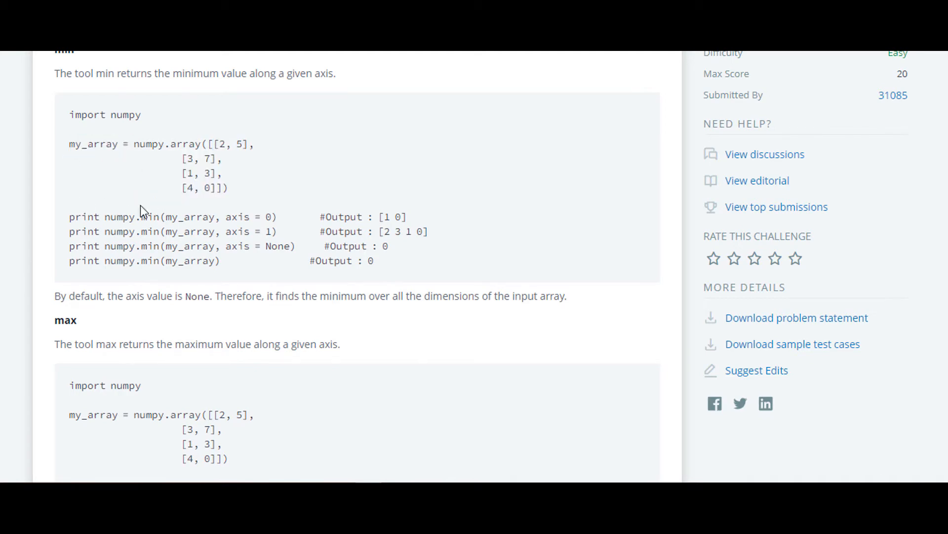
pyautogui.doubleClick(189, 216)
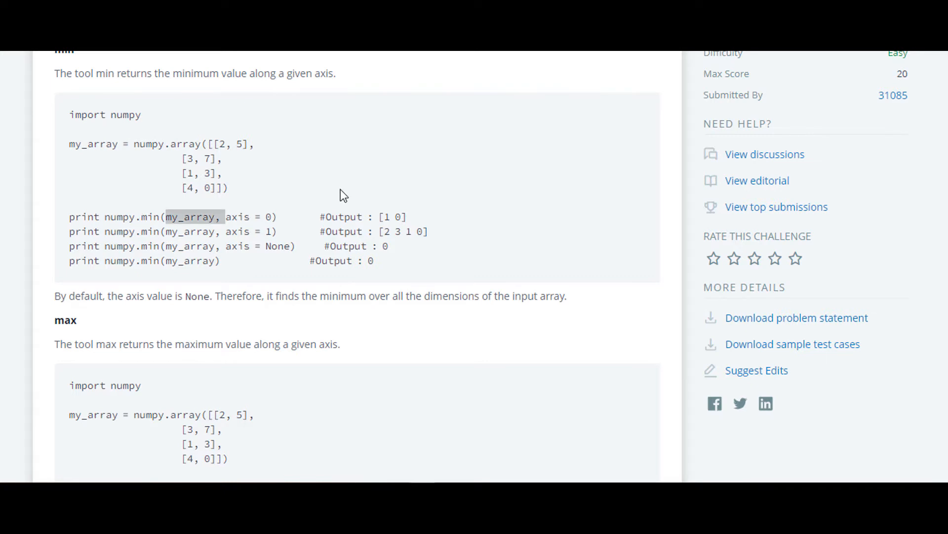
pyautogui.moveTo(163, 228)
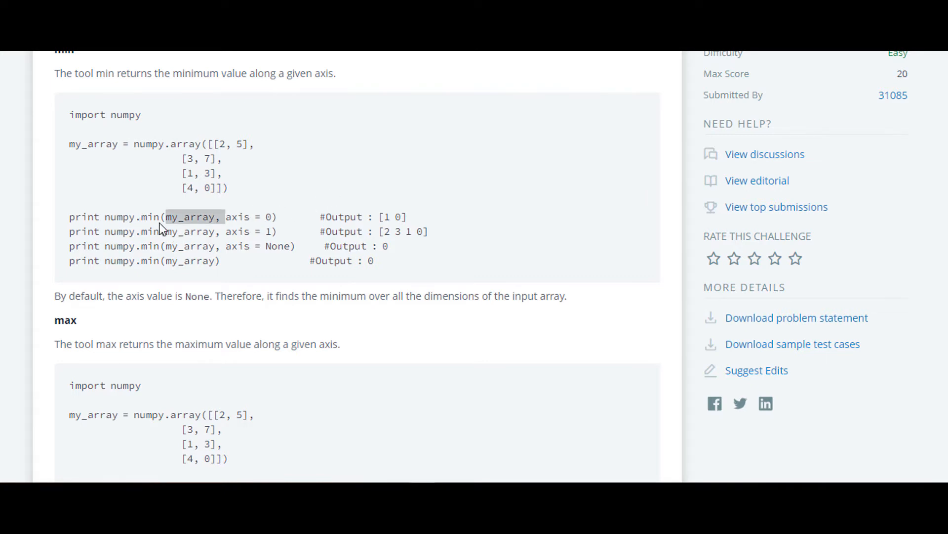
pyautogui.tripleClick(148, 216)
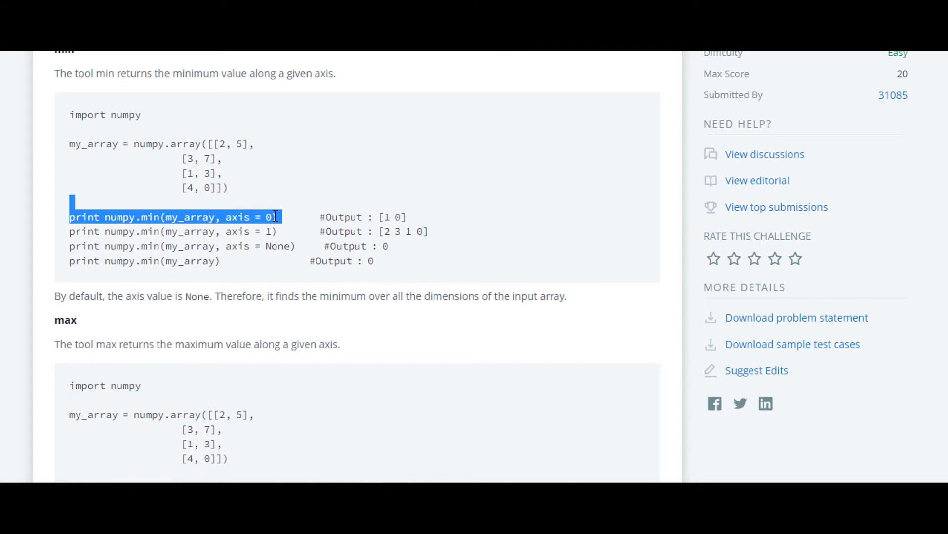
pyautogui.click(266, 217)
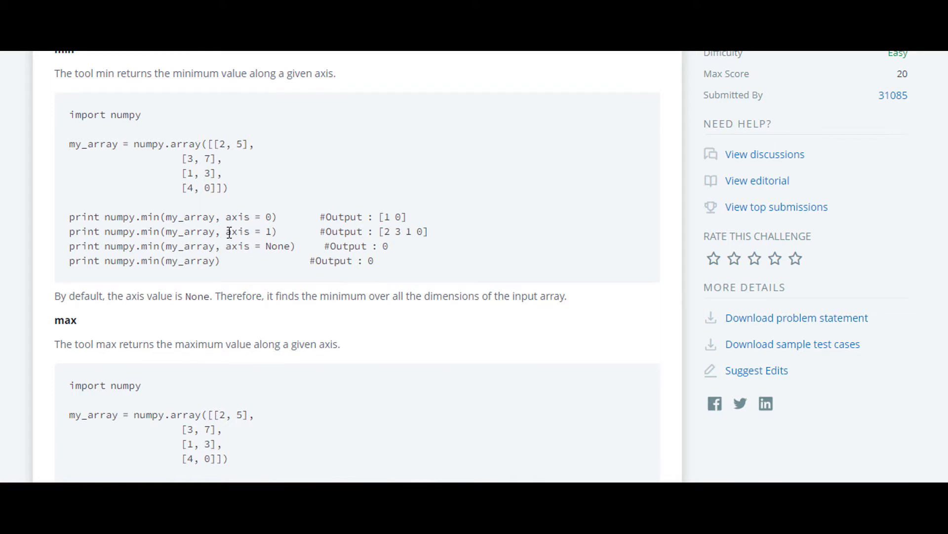
pyautogui.moveTo(228, 246)
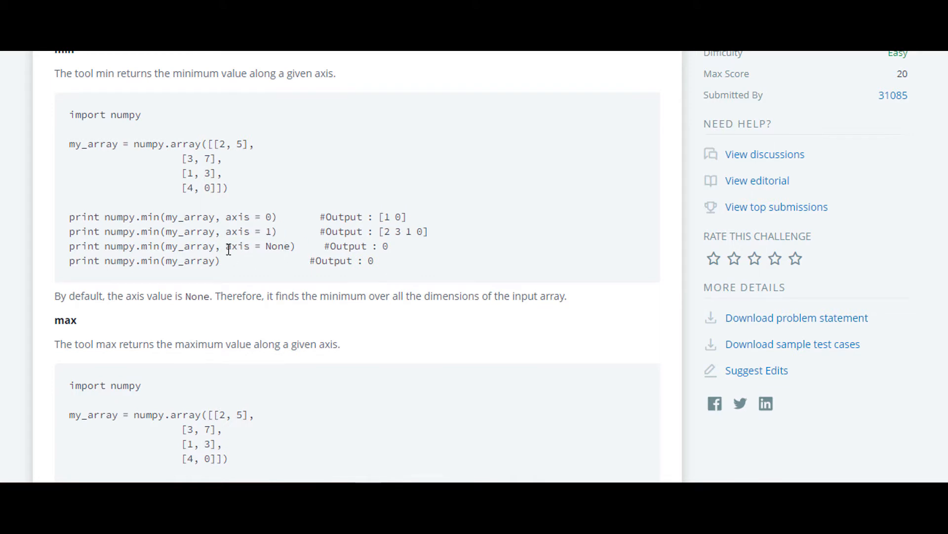
pyautogui.moveTo(225, 246); pyautogui.dragTo(297, 246)
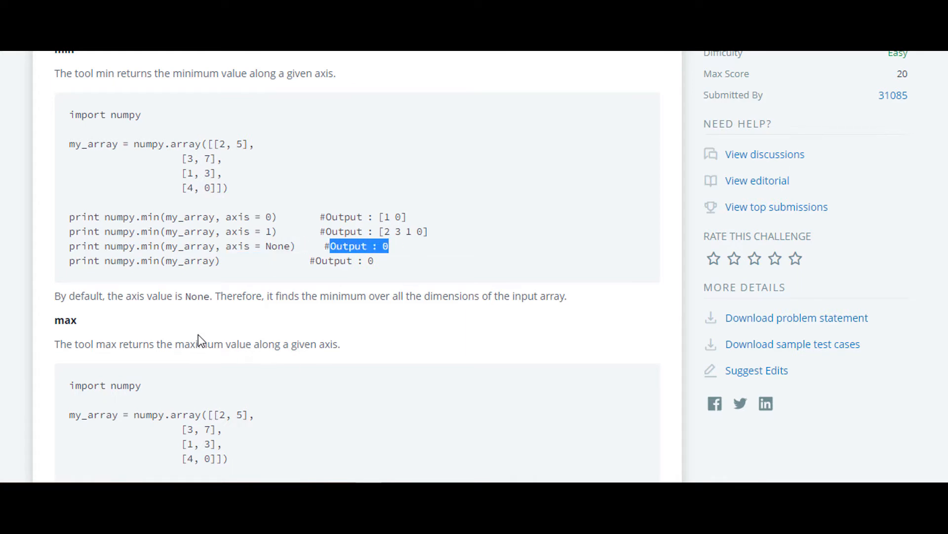
pyautogui.scroll(-3)
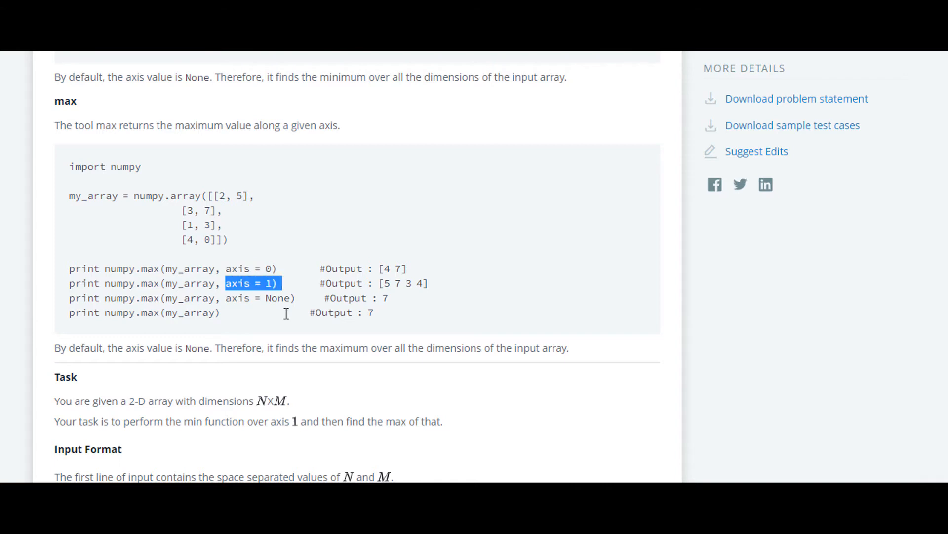
pyautogui.doubleClick(260, 298)
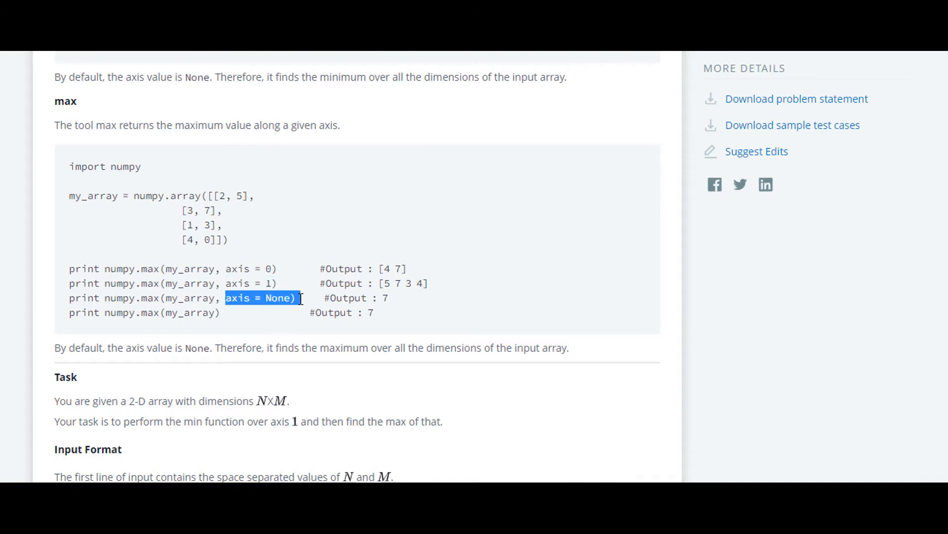
# Review the sample input rows, including the last row 4 0, before starting the solution
pyautogui.scroll(-3)
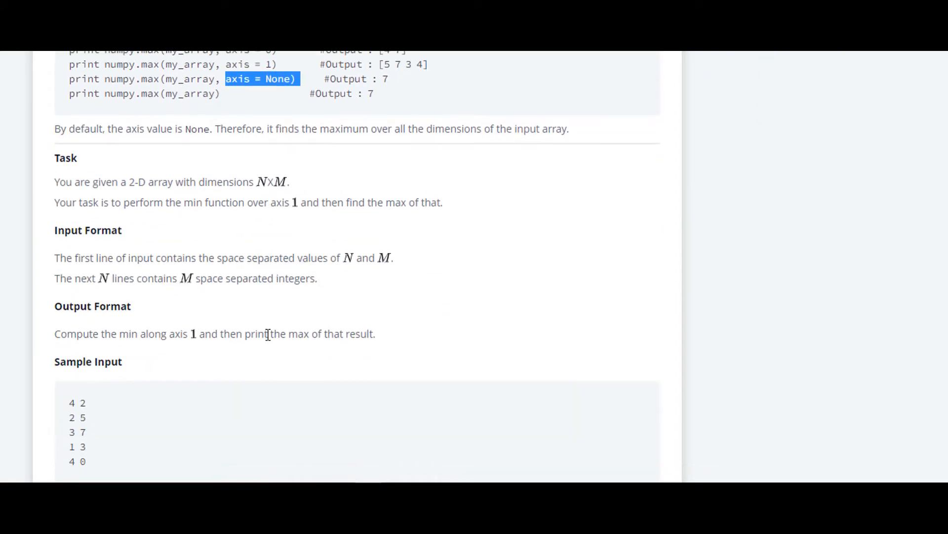
pyautogui.scroll(-3)
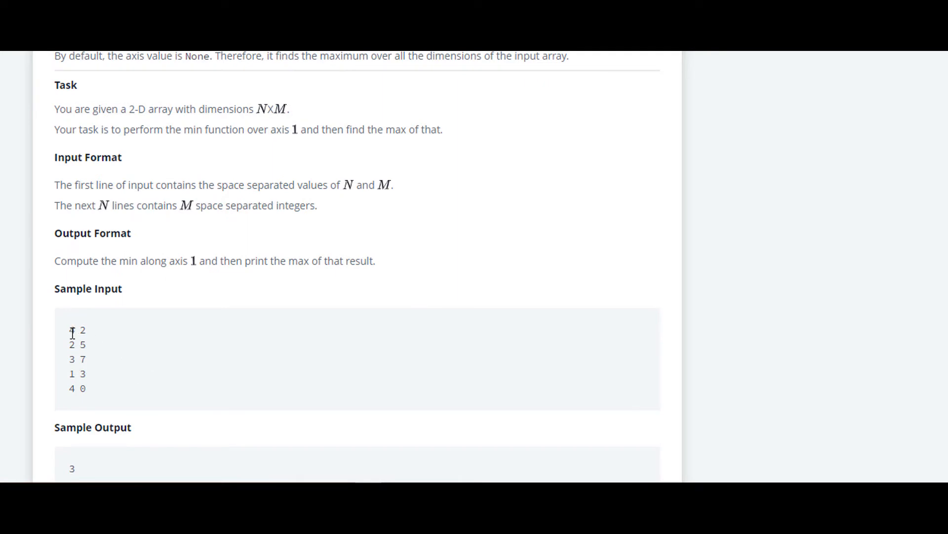
pyautogui.doubleClick(71, 329)
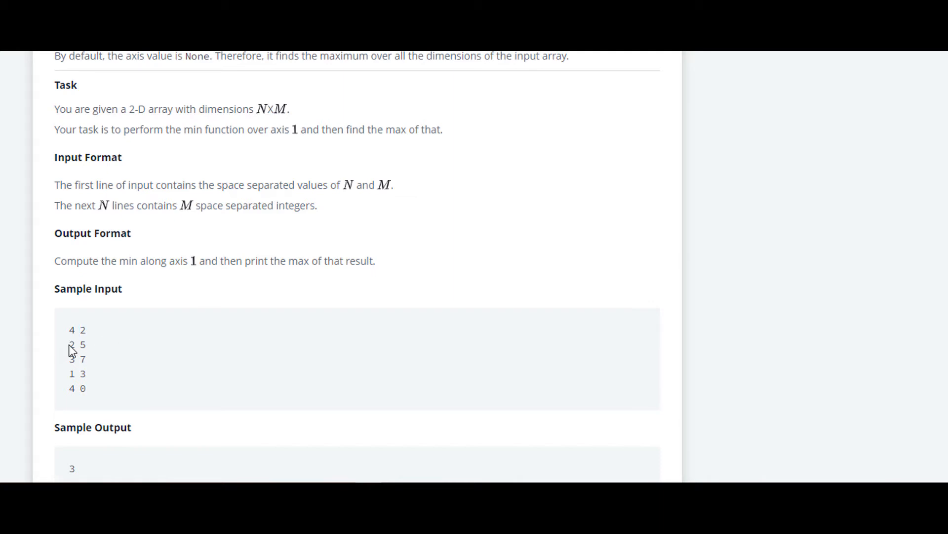
pyautogui.moveTo(56, 358)
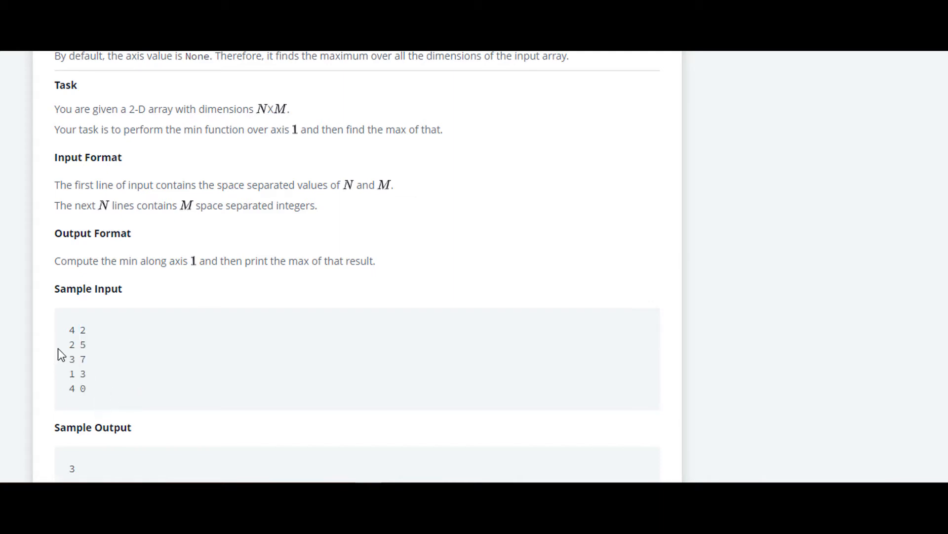
pyautogui.doubleClick(71, 344)
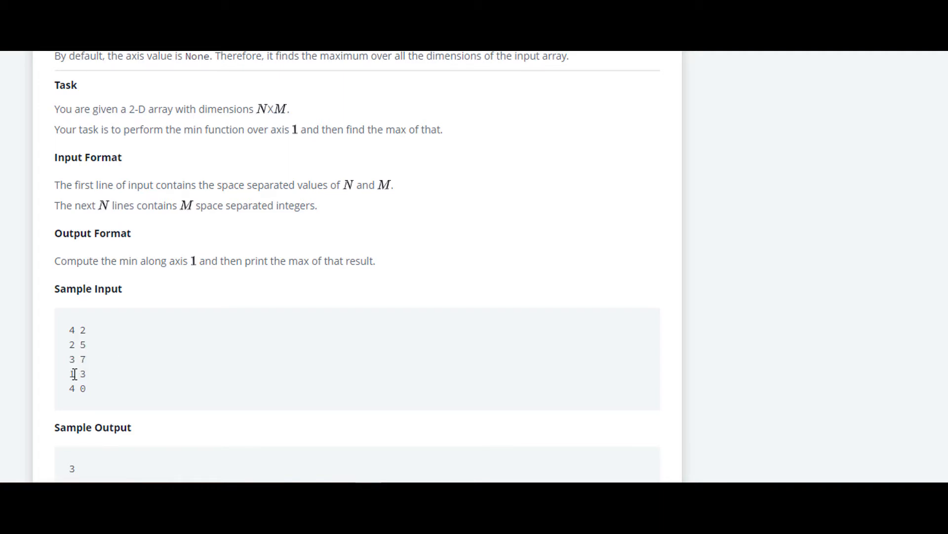
pyautogui.doubleClick(76, 388)
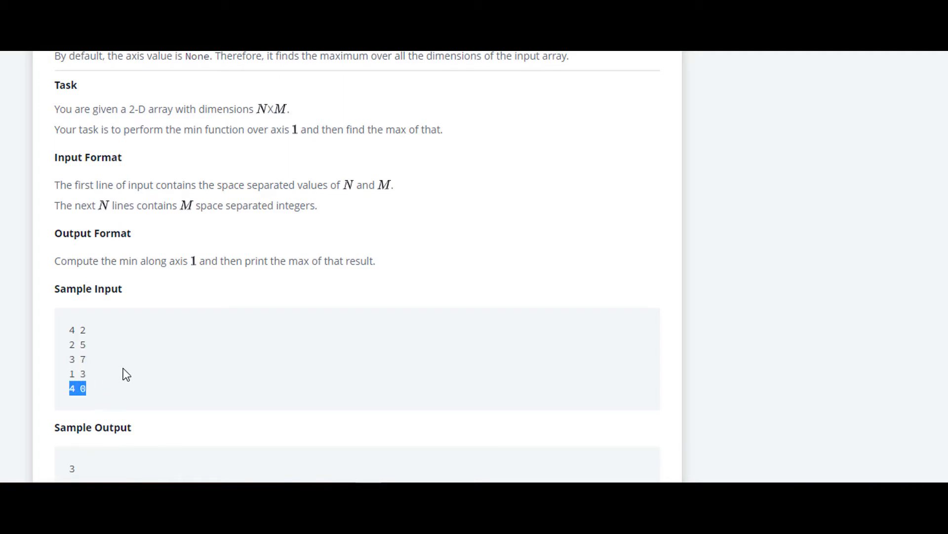
pyautogui.scroll(-3)
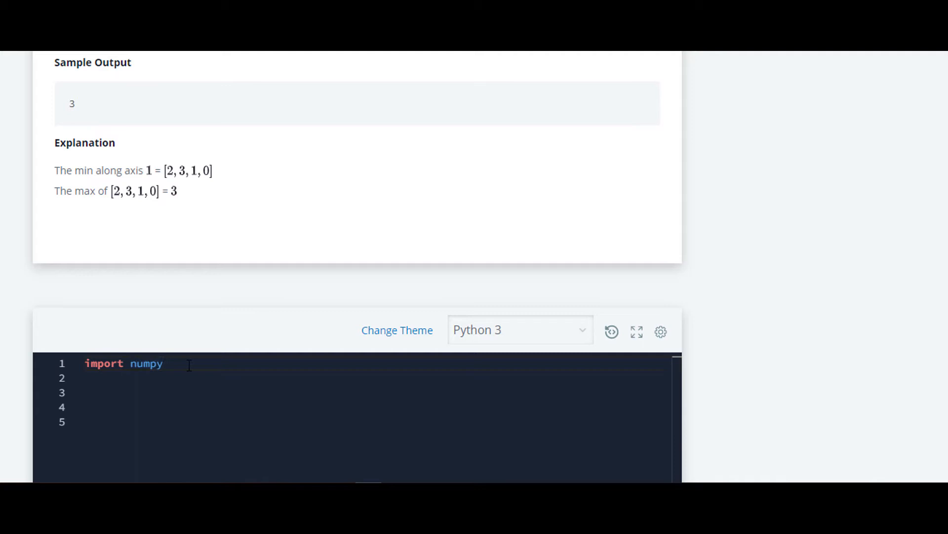
# Import numpy as np and read n and m with n,m=map(int,input().split())
pyautogui.write('as np')
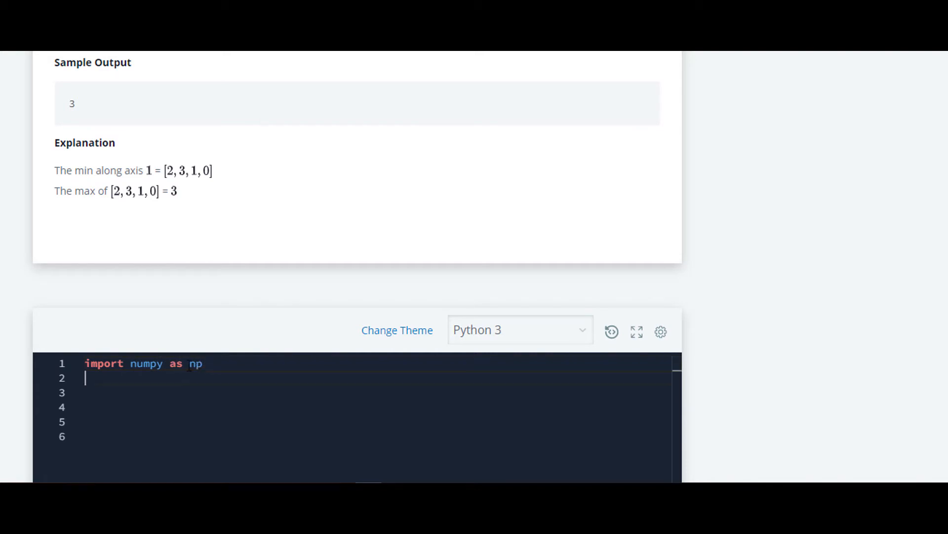
pyautogui.write('n')
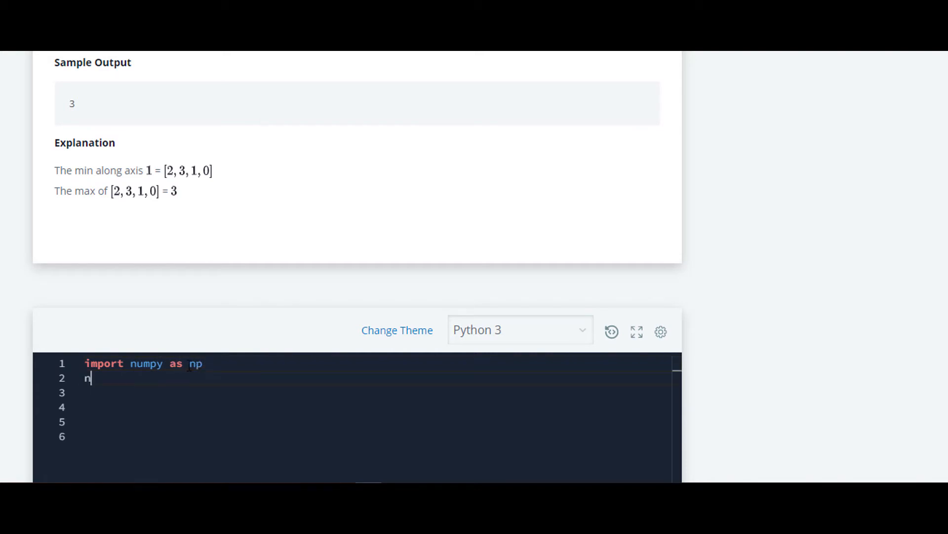
pyautogui.write(',m=')
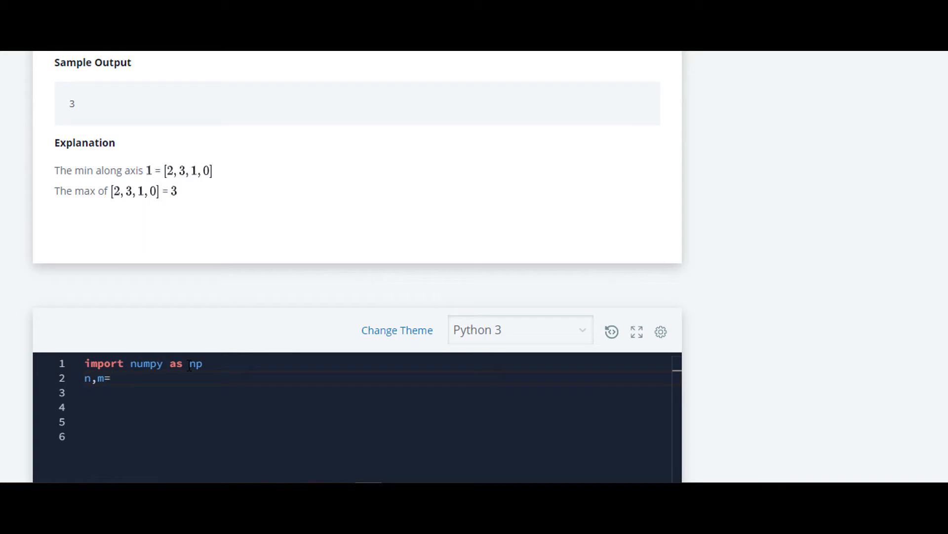
pyautogui.write('map(')
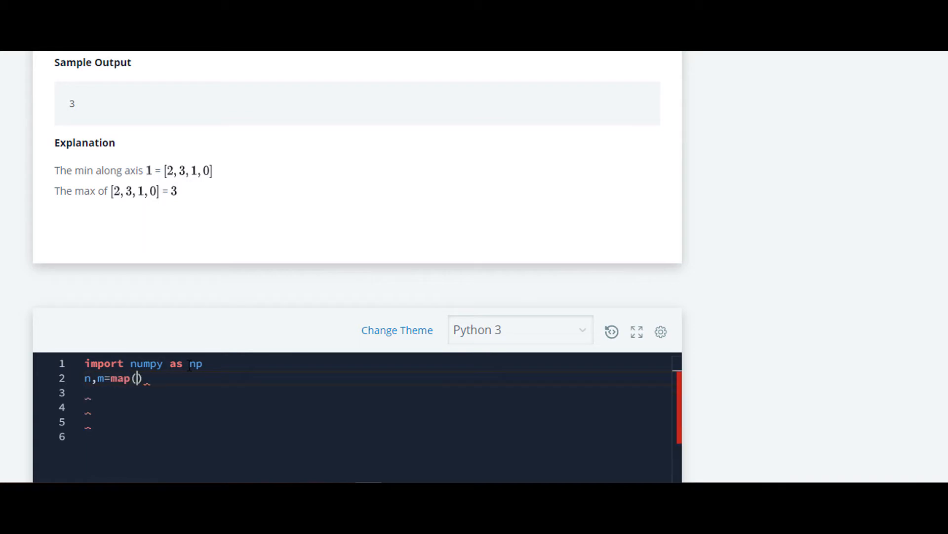
pyautogui.write('int,inpuy')
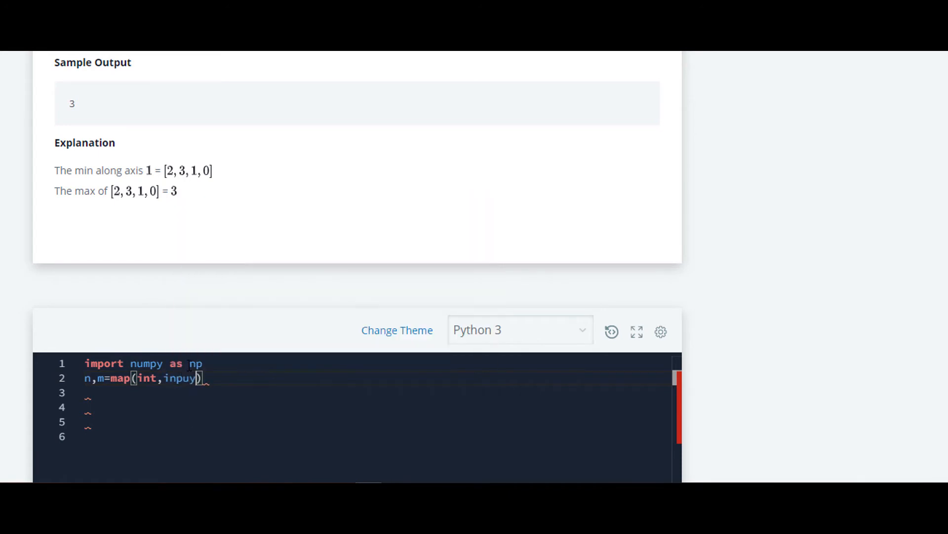
pyautogui.write('input()')
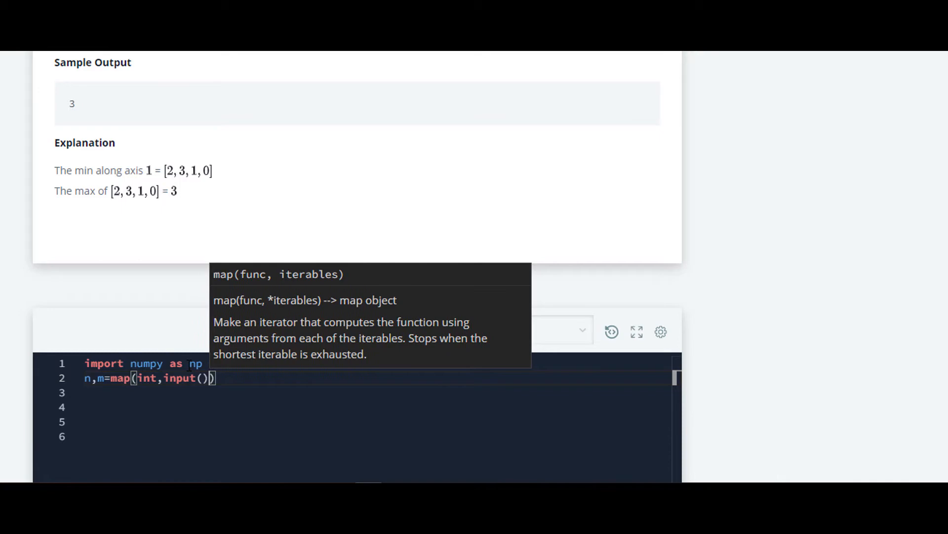
pyautogui.write('.split')
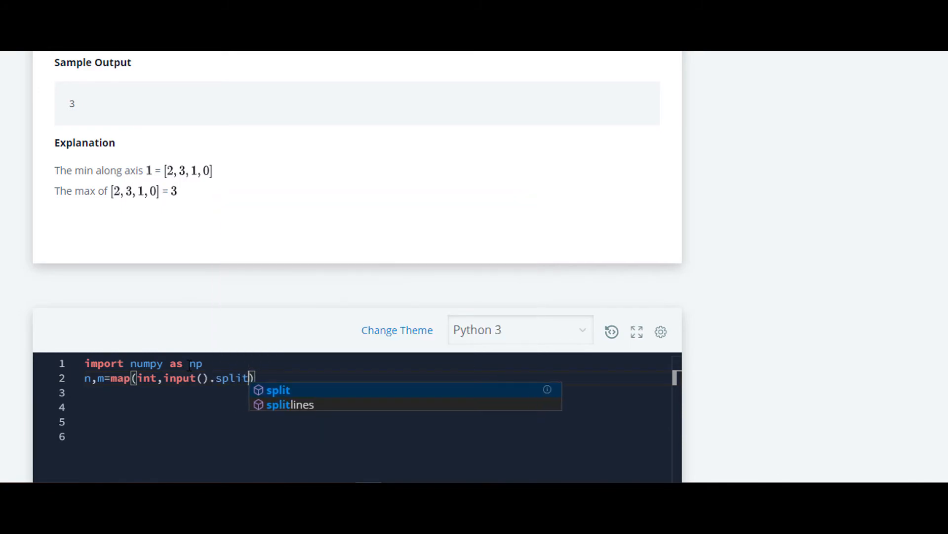
pyautogui.write('()')
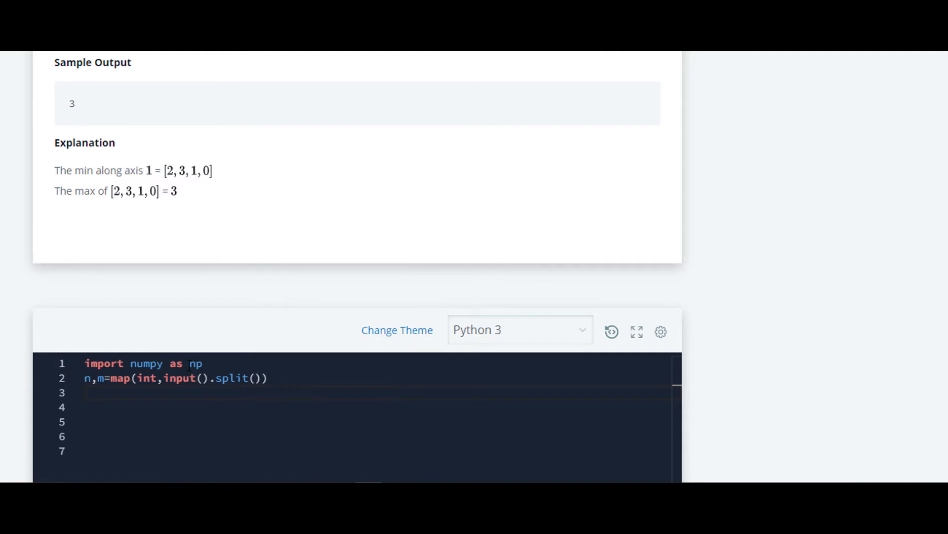
# Loop for i in range(n) reading each row into l=list(map(int,input().split()))
pyautogui.write('for i in')
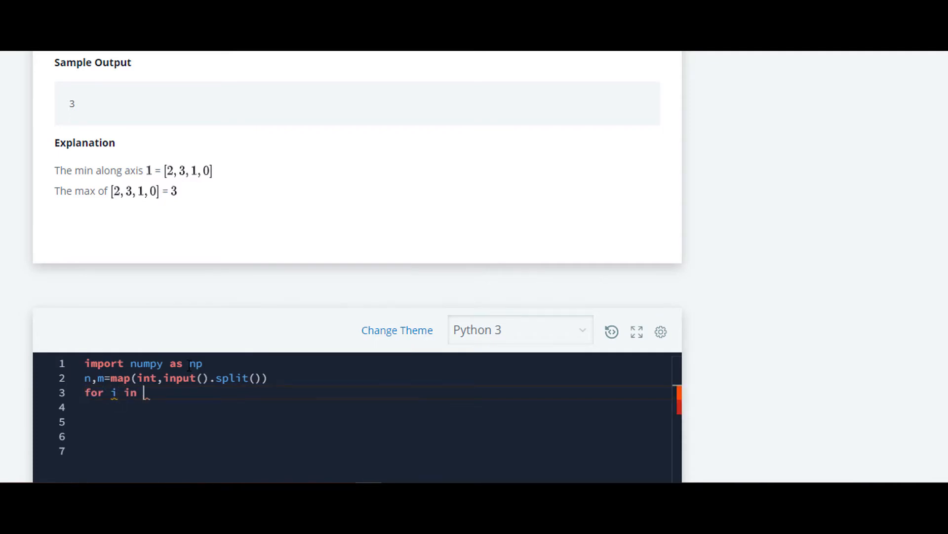
pyautogui.write('range()')
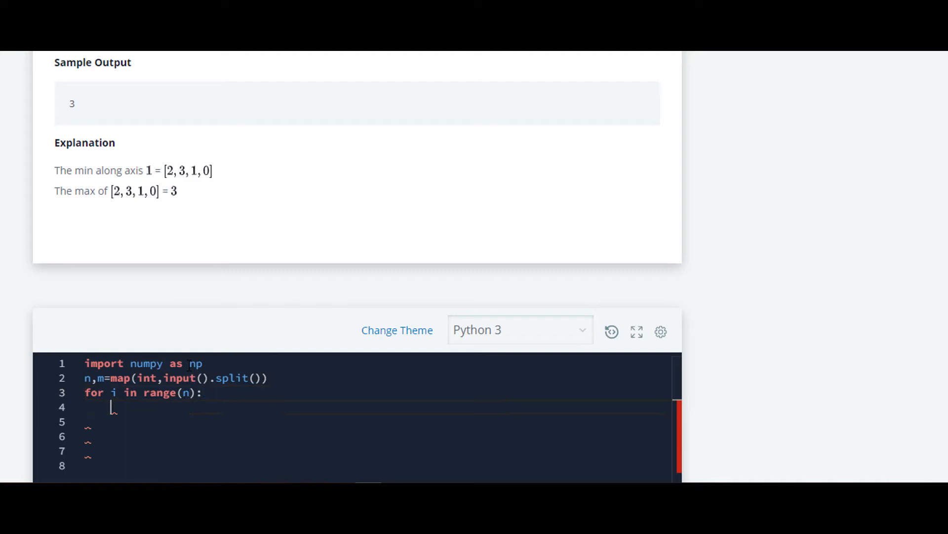
pyautogui.write('l')
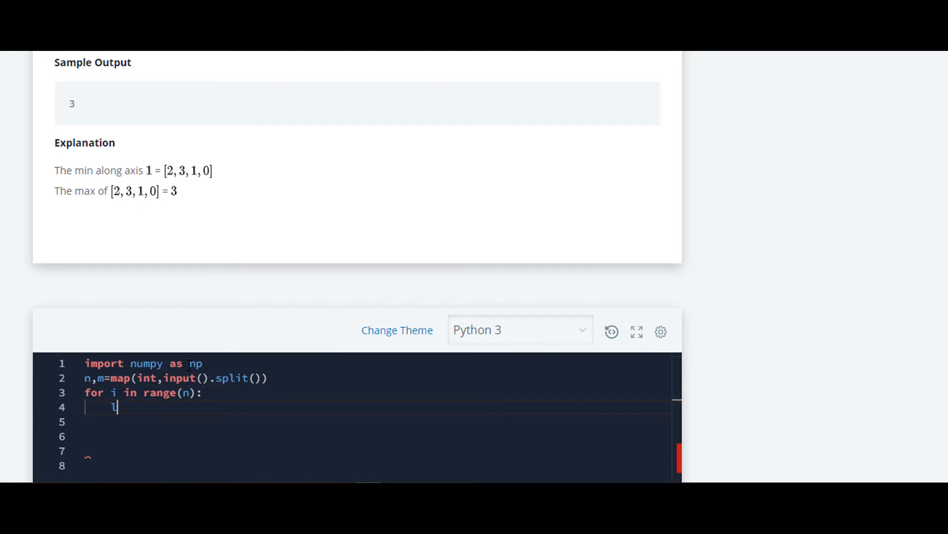
pyautogui.scroll(3)
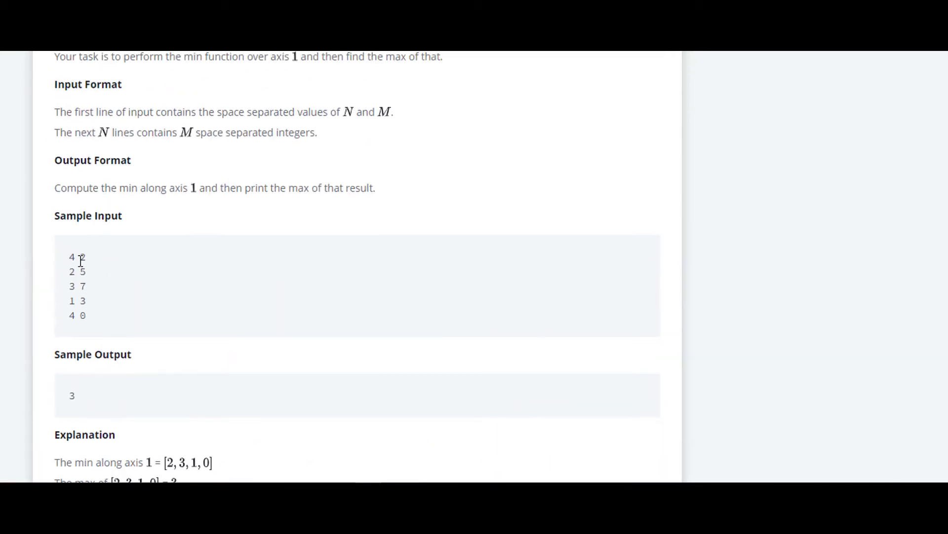
pyautogui.scroll(-3)
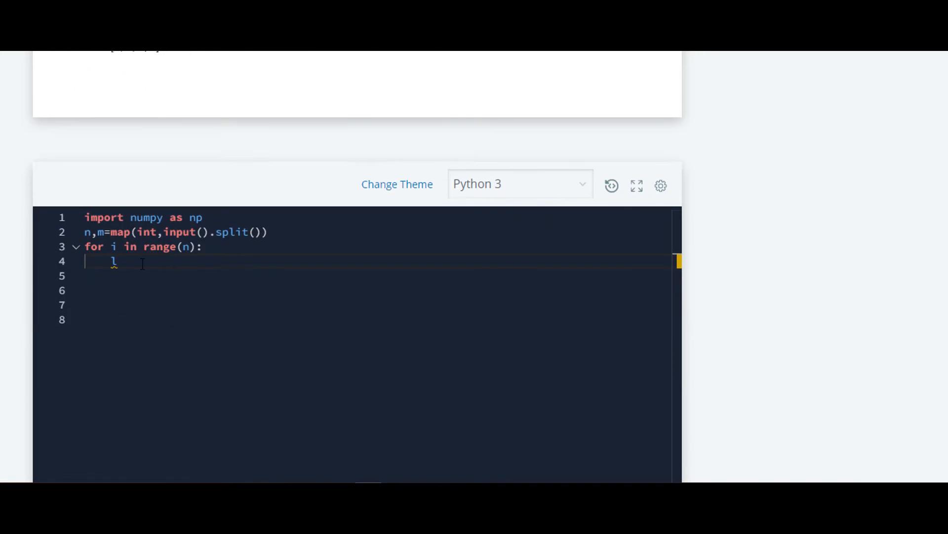
pyautogui.write('=')
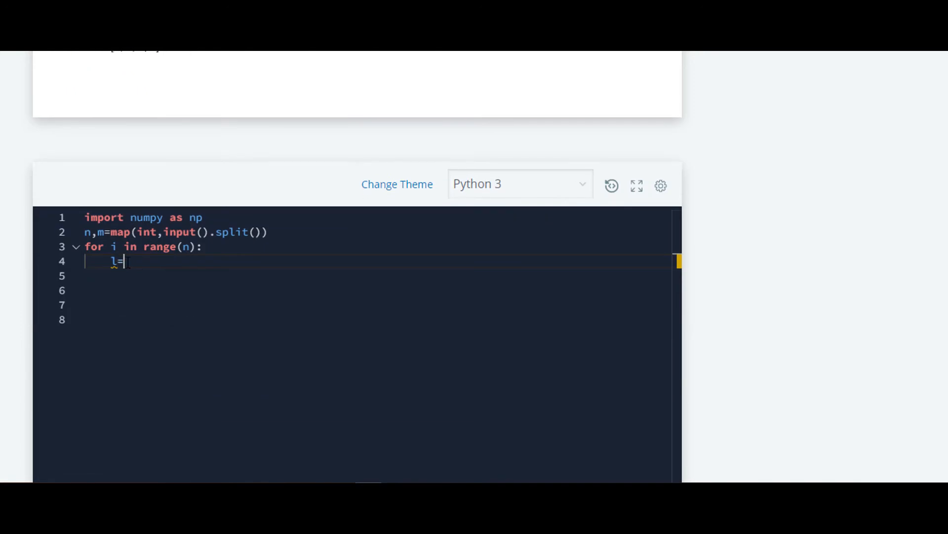
pyautogui.write('list()')
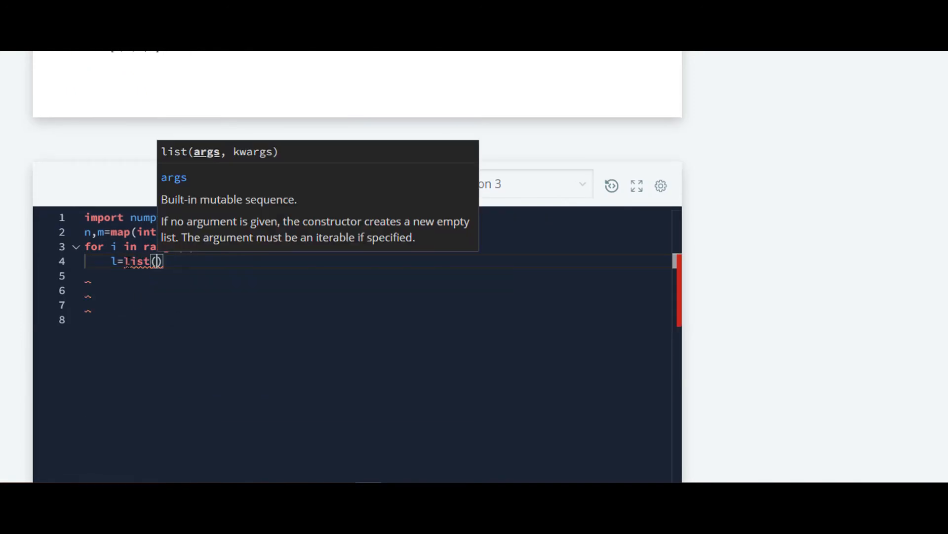
pyautogui.write('map(')
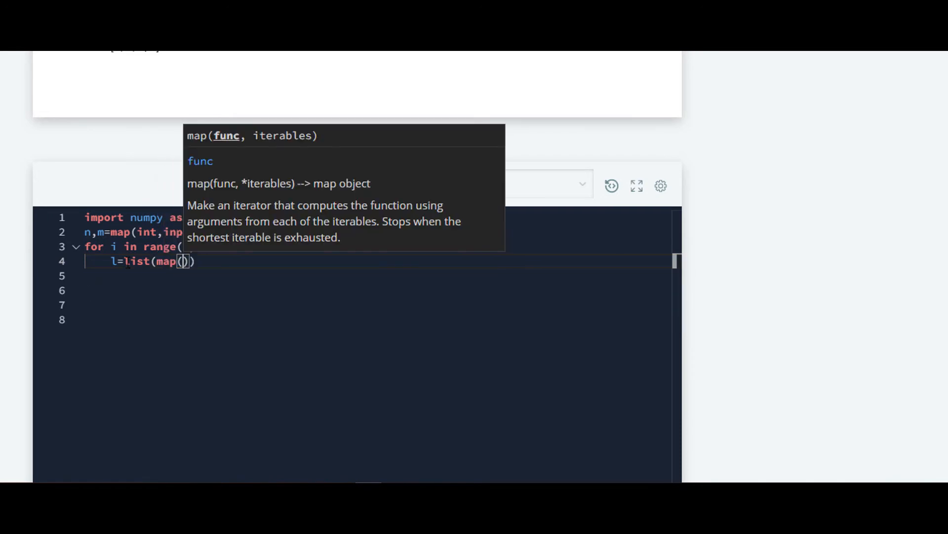
pyautogui.write('int,')
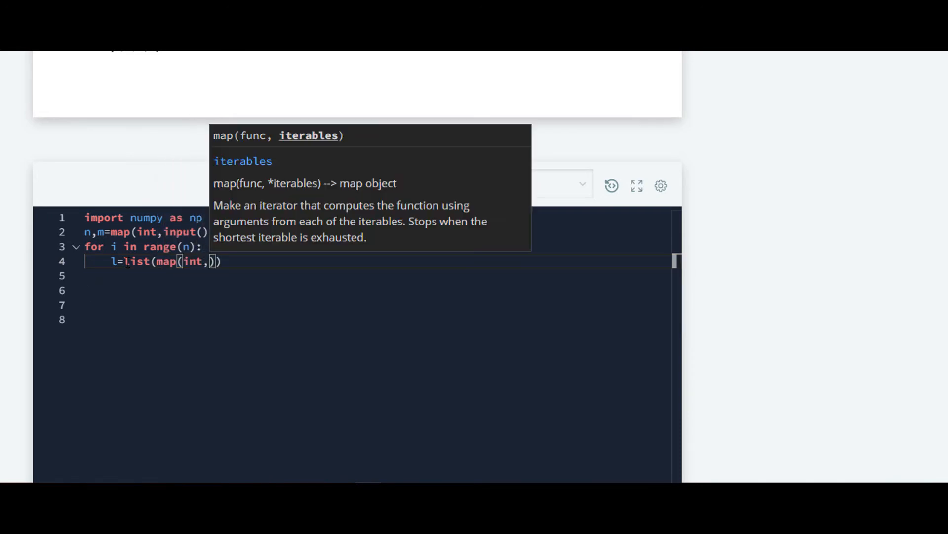
pyautogui.write('input().split(')
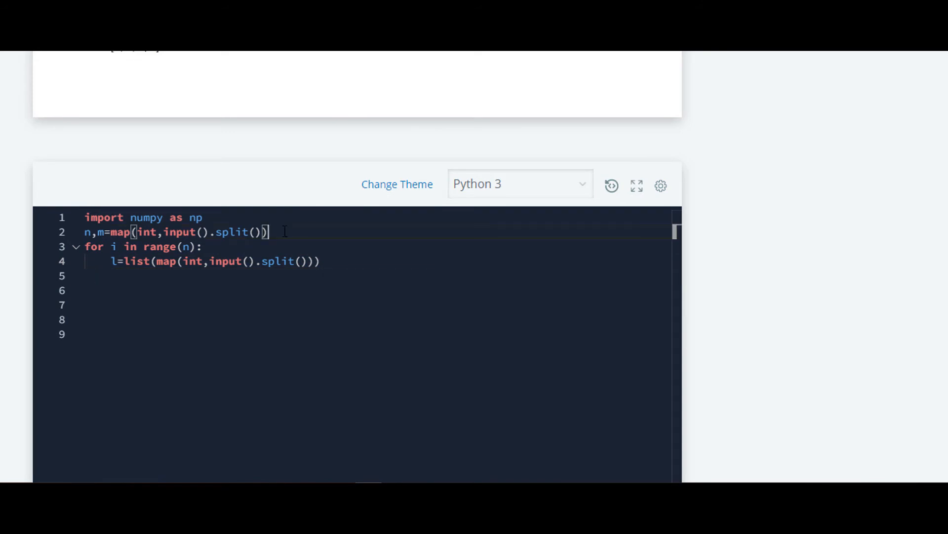
# Create list1 and append each row list l to it inside the loop
pyautogui.write('li')
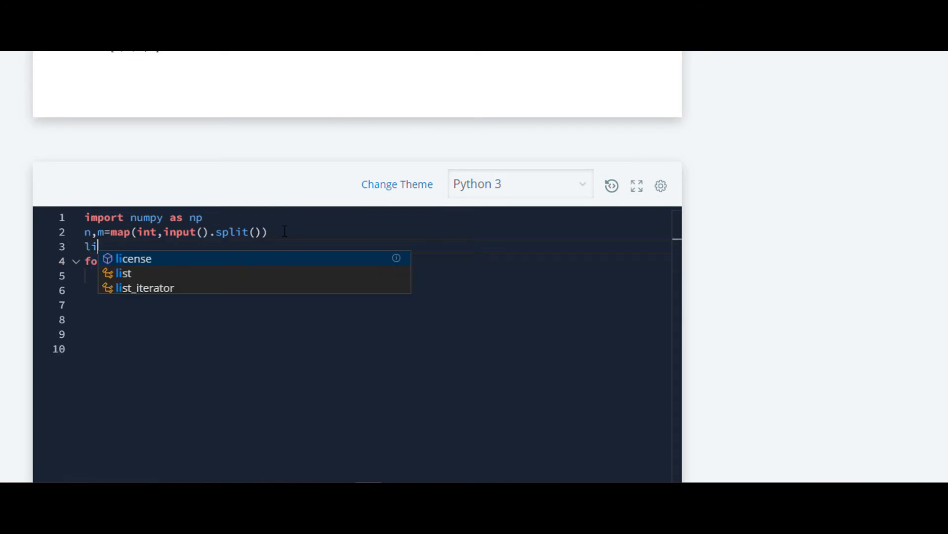
pyautogui.write('st1=[')
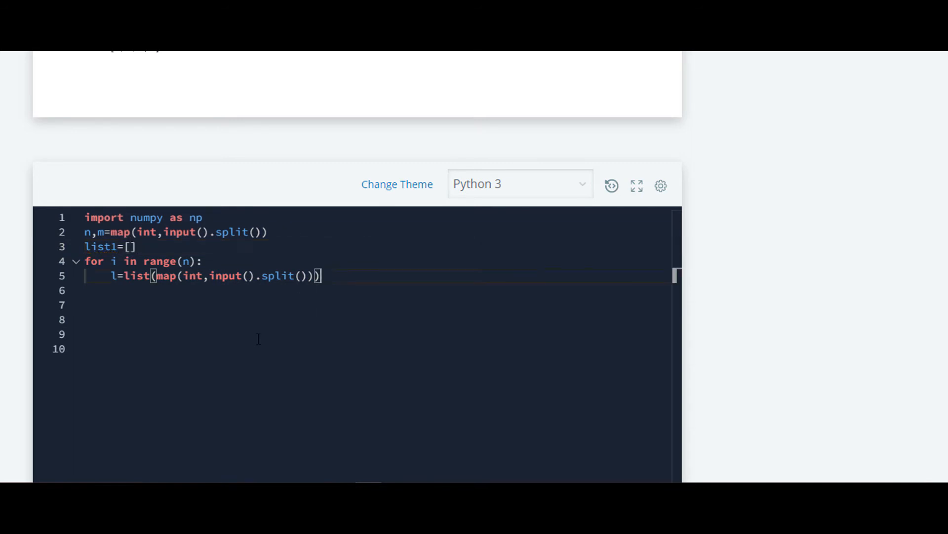
pyautogui.write('list')
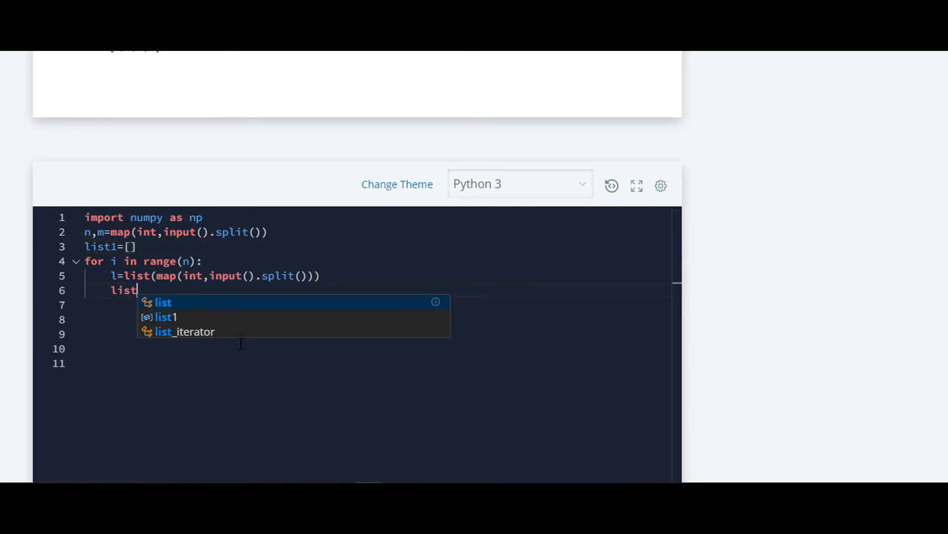
pyautogui.write('1')
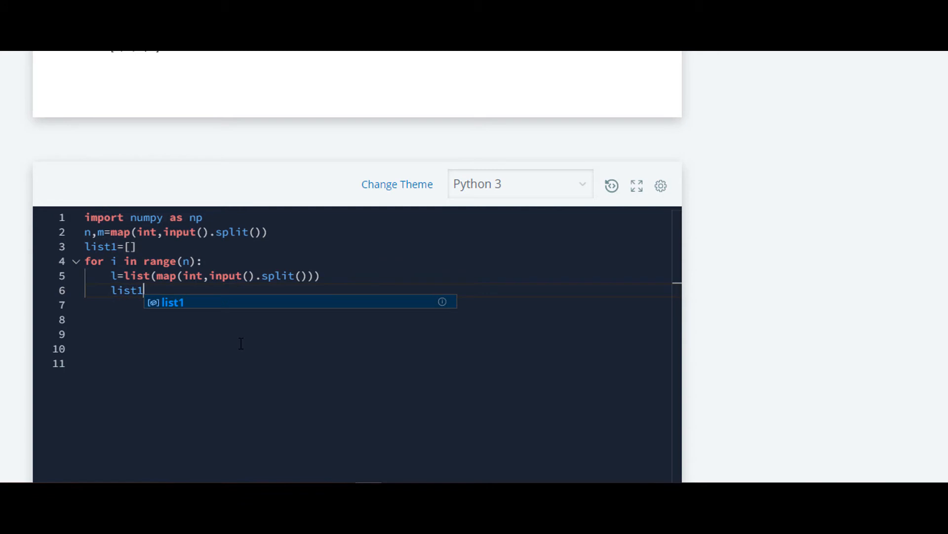
pyautogui.write('.append(l')
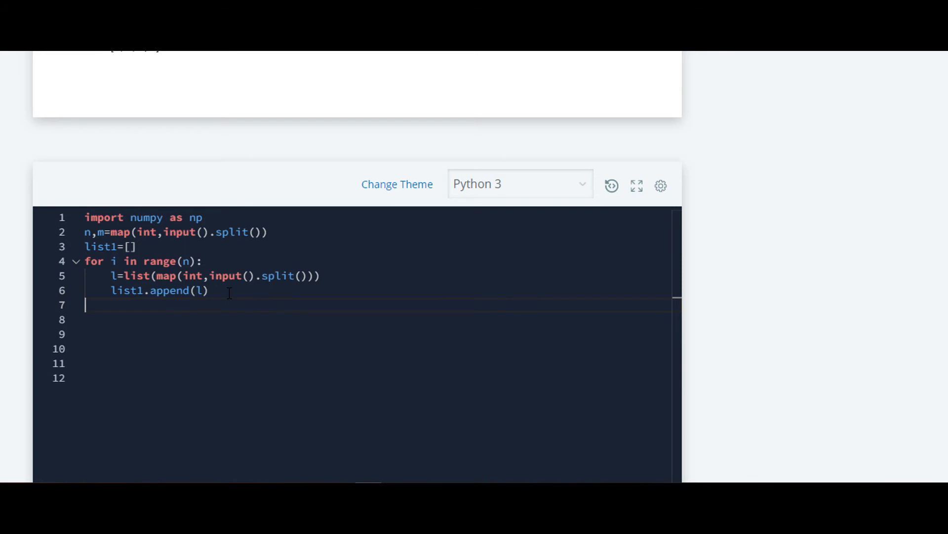
# Build arr=np.array(list1) from the collected rows using autocomplete for array
pyautogui.write('arr=')
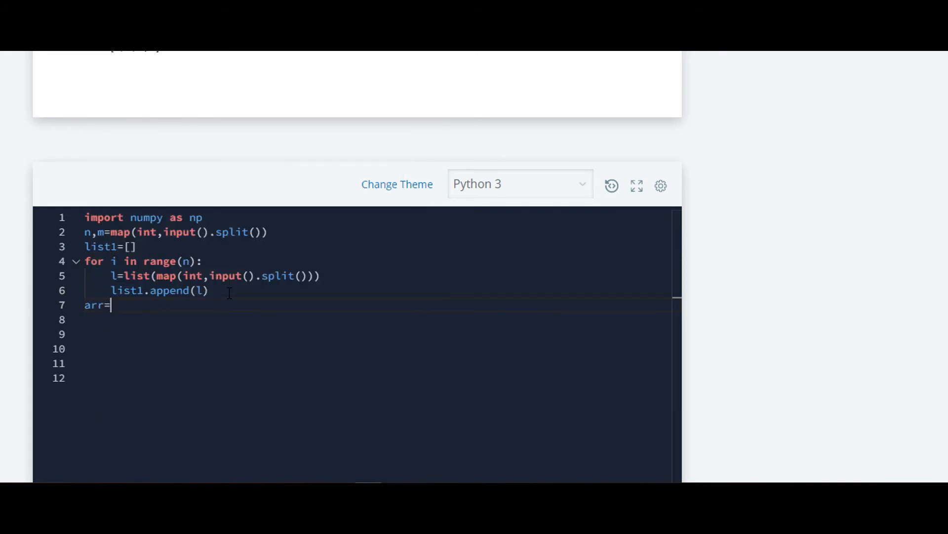
pyautogui.write('np')
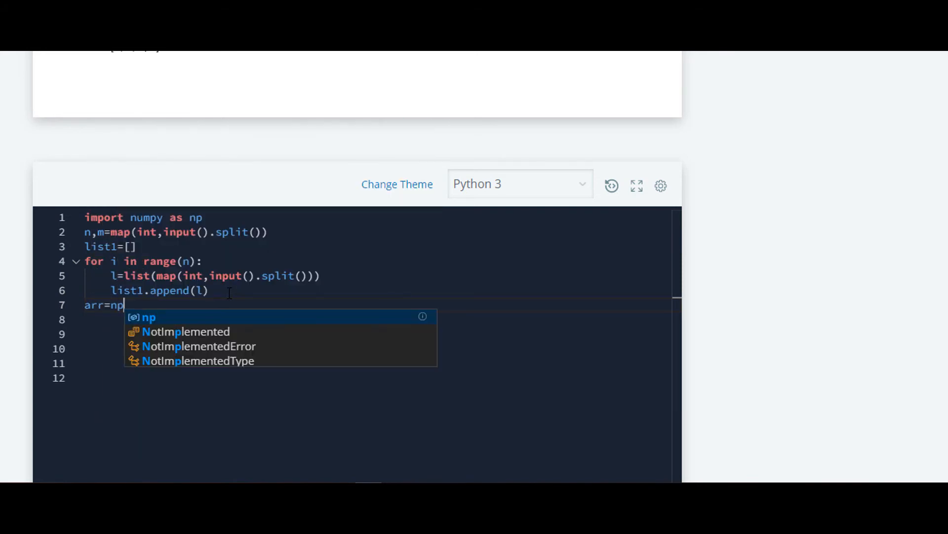
pyautogui.write('.arra')
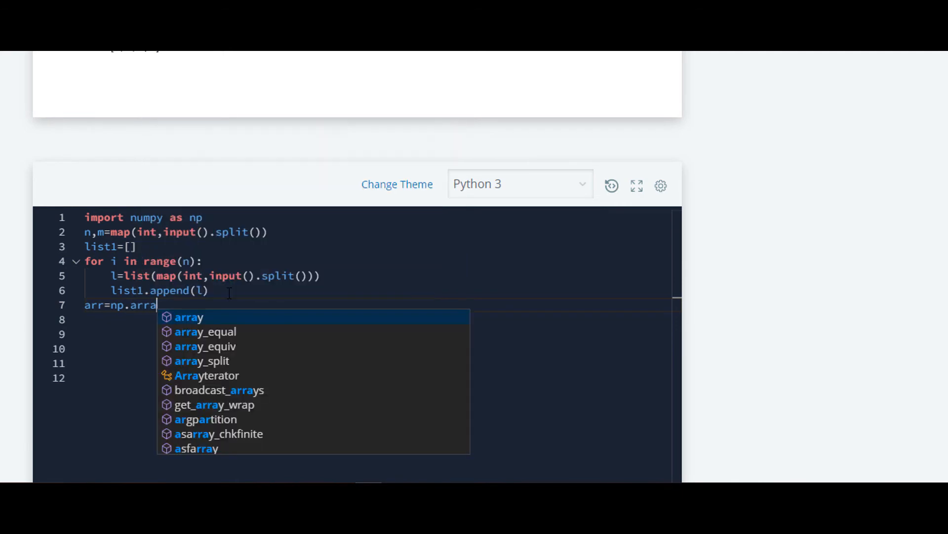
pyautogui.click(190, 317)
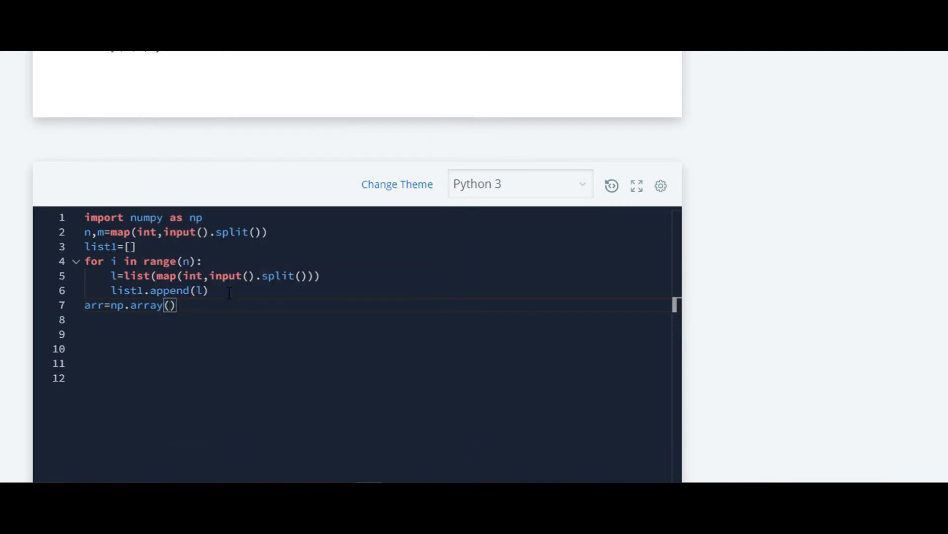
pyautogui.write('list')
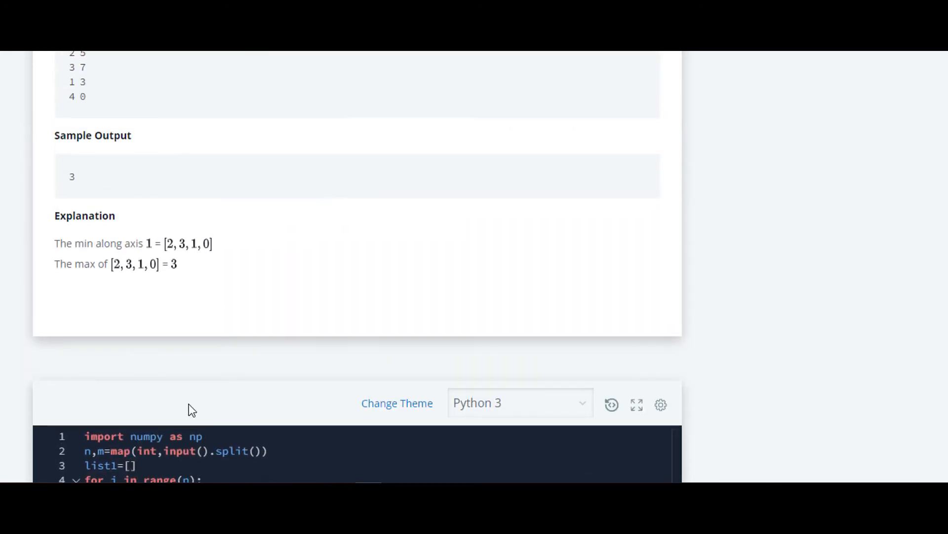
pyautogui.moveTo(116, 282)
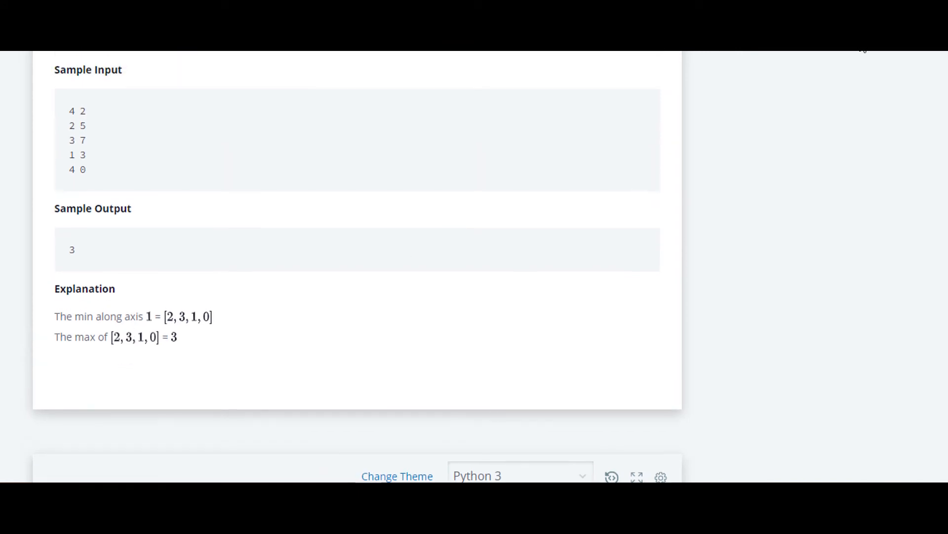
pyautogui.moveTo(83, 322)
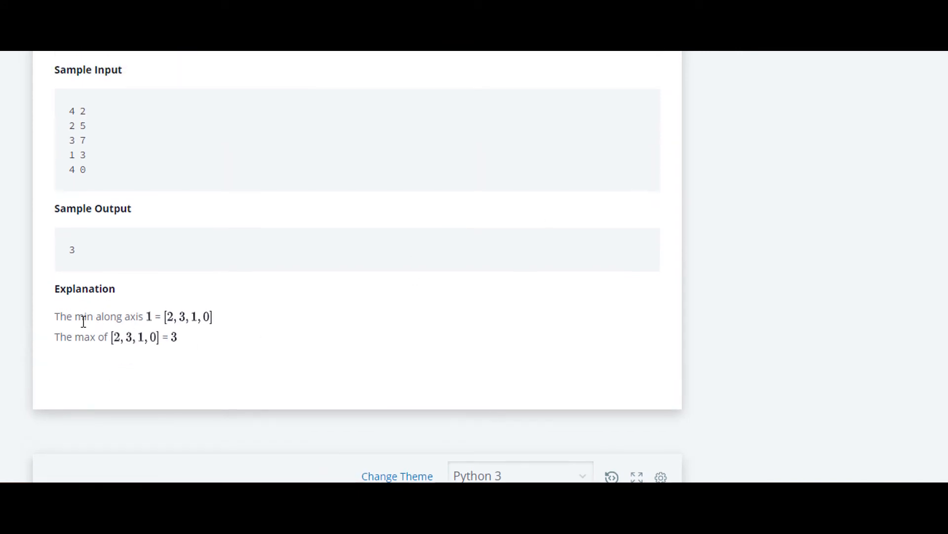
pyautogui.moveTo(149, 377)
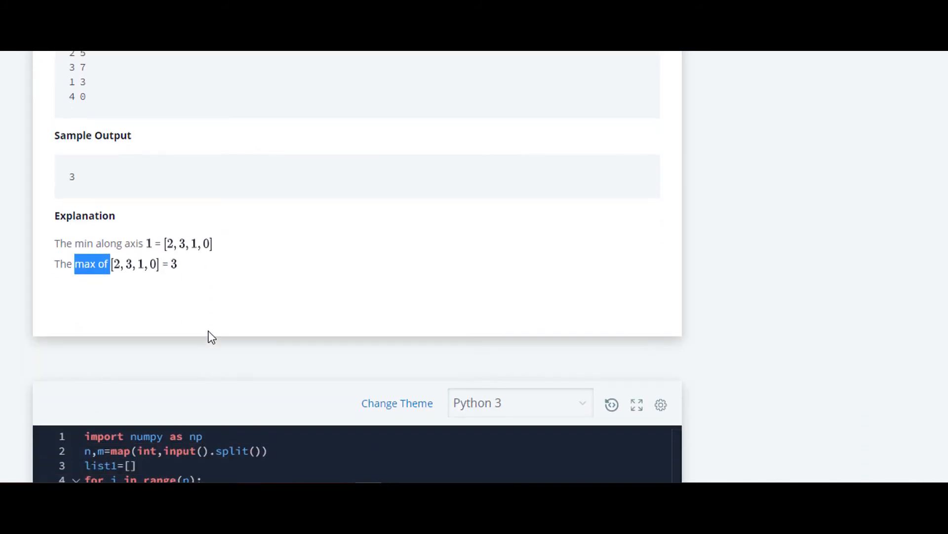
pyautogui.scroll(-3)
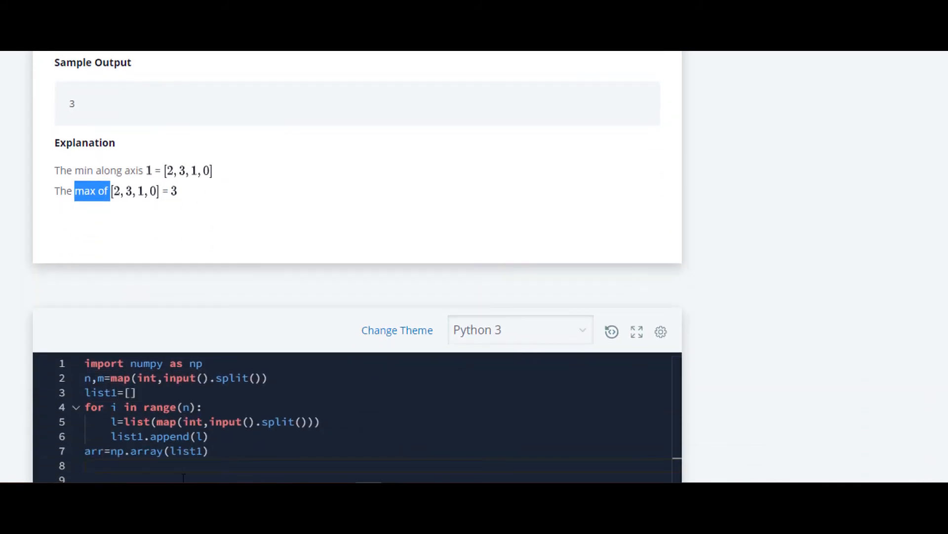
pyautogui.scroll(-3)
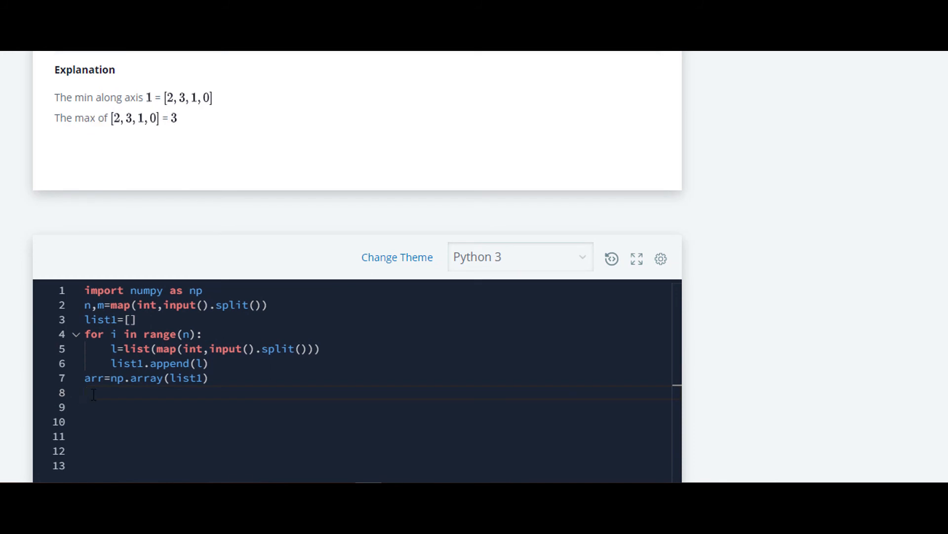
# Write print(np.max(np.min(arr,axis=1))) as the final output line
pyautogui.write('print(')
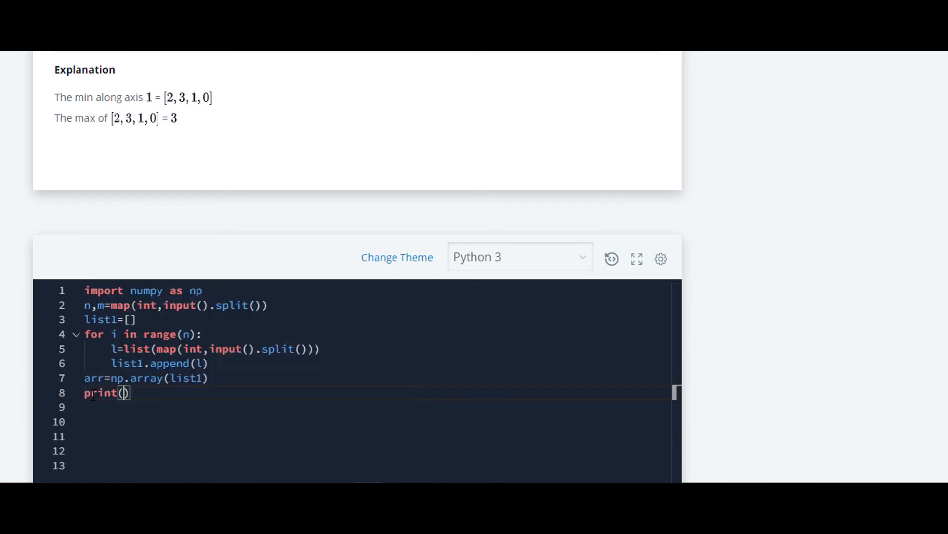
pyautogui.write('np.ma')
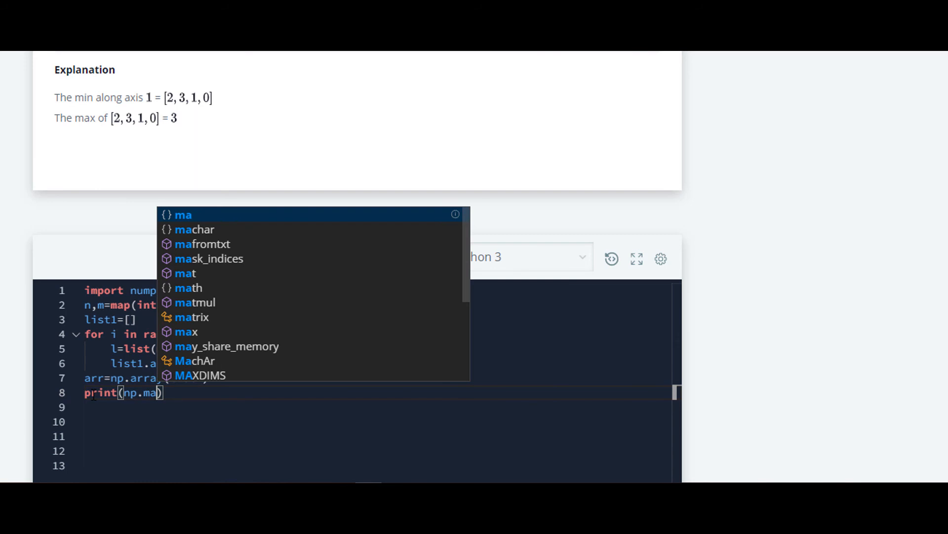
pyautogui.click(187, 331)
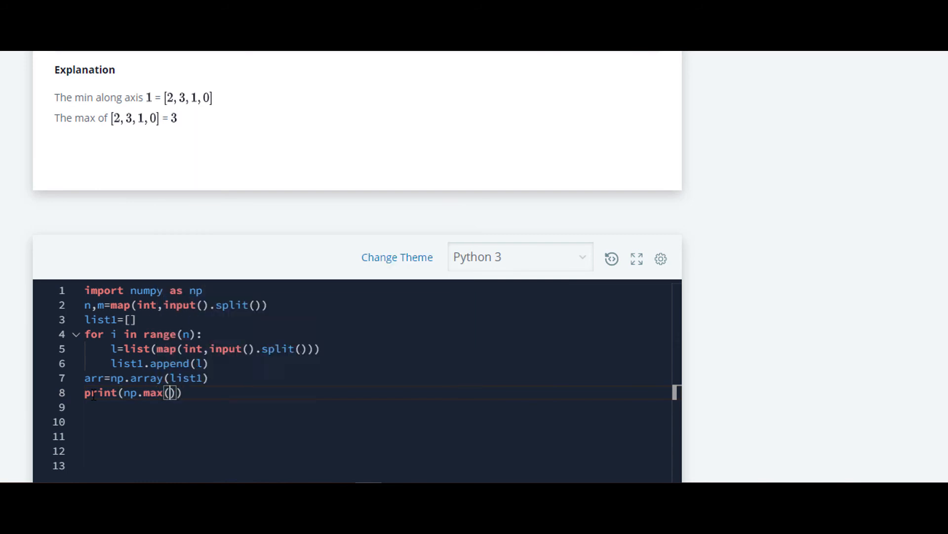
pyautogui.write('np.')
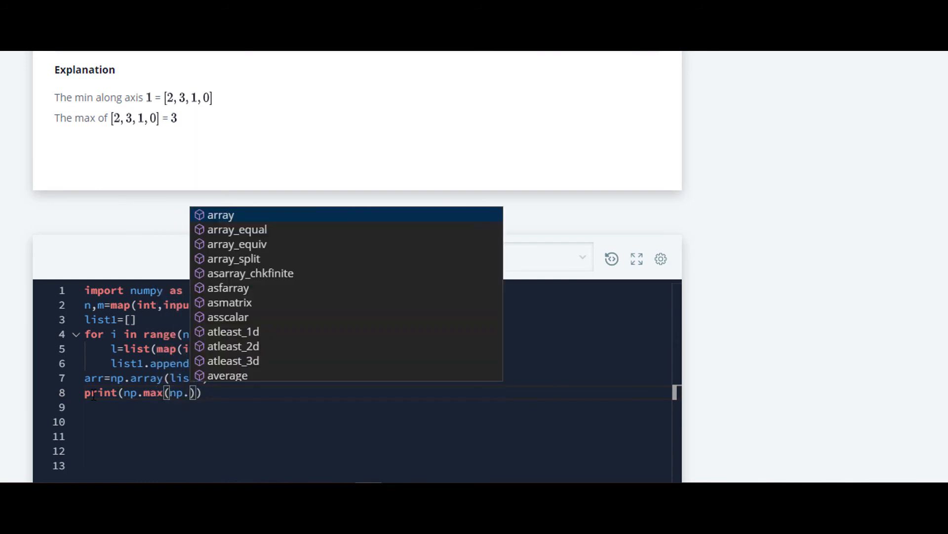
pyautogui.write('min()')
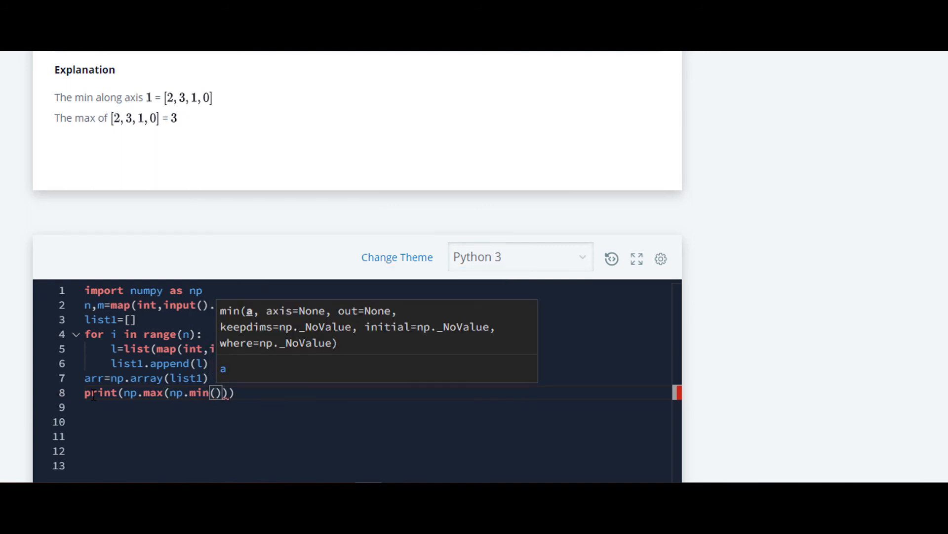
pyautogui.write('arr,')
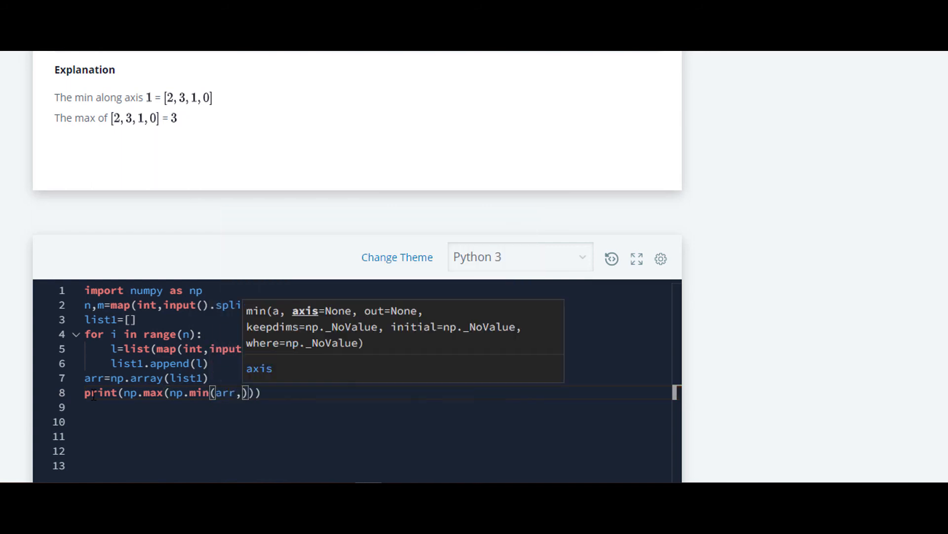
pyautogui.write('axis')
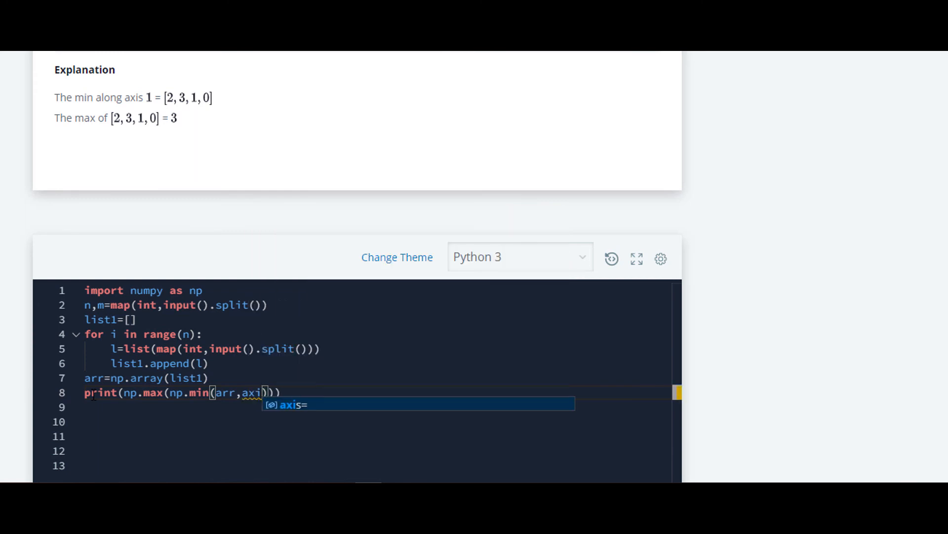
pyautogui.write('=1')
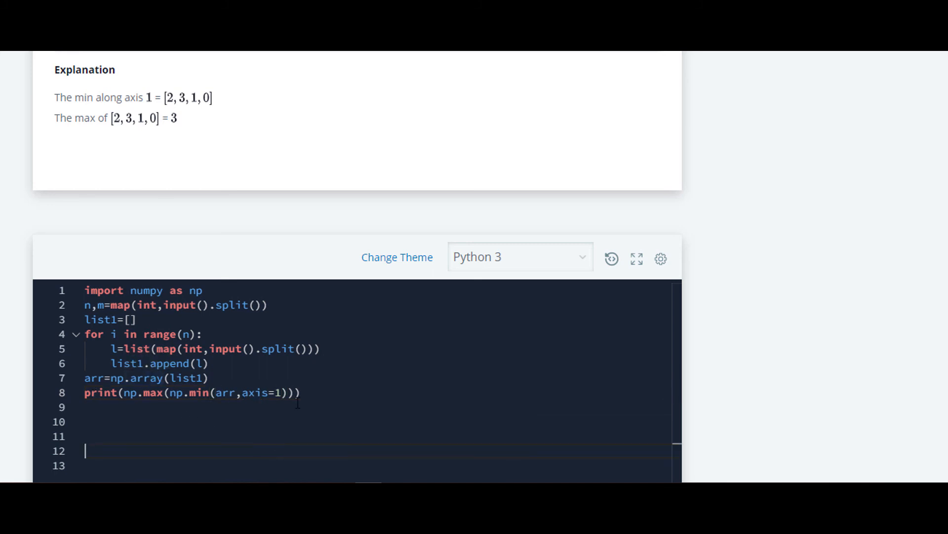
pyautogui.moveTo(172, 392); pyautogui.dragTo(285, 392)
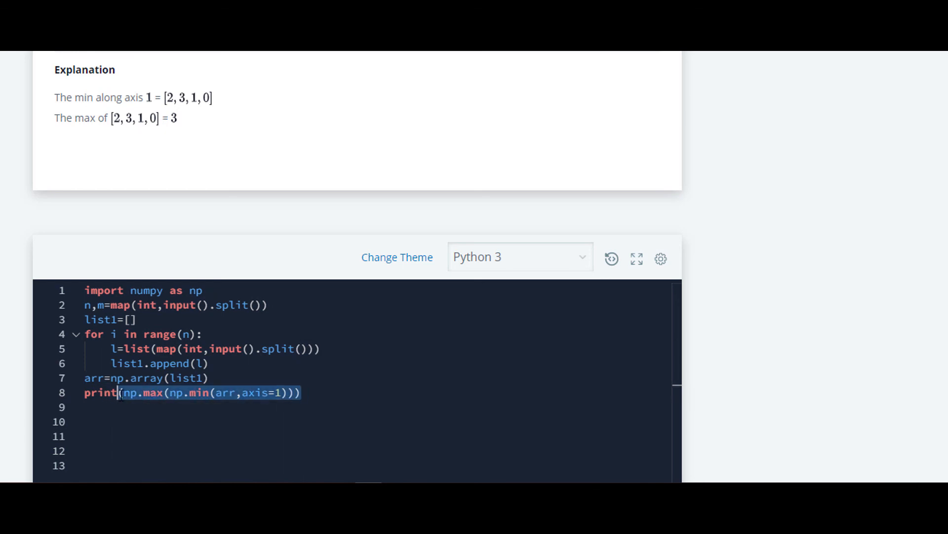
# Submit the code so all test cases pass and the challenge is marked solved
pyautogui.scroll(-3)
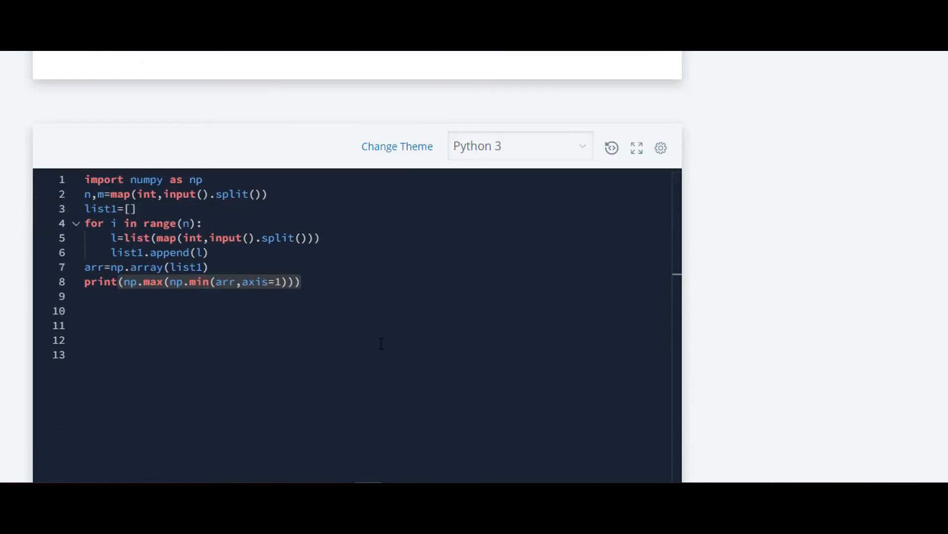
pyautogui.scroll(-3)
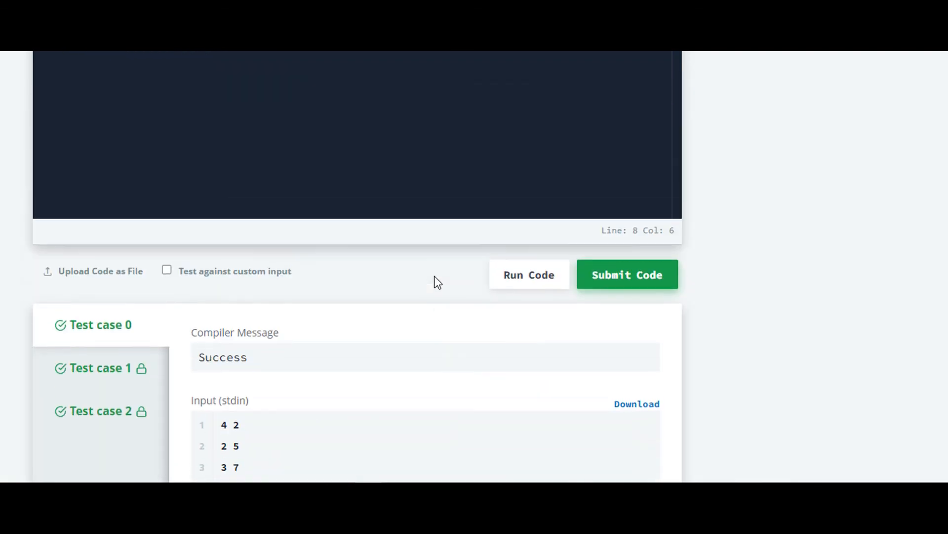
pyautogui.click(627, 275)
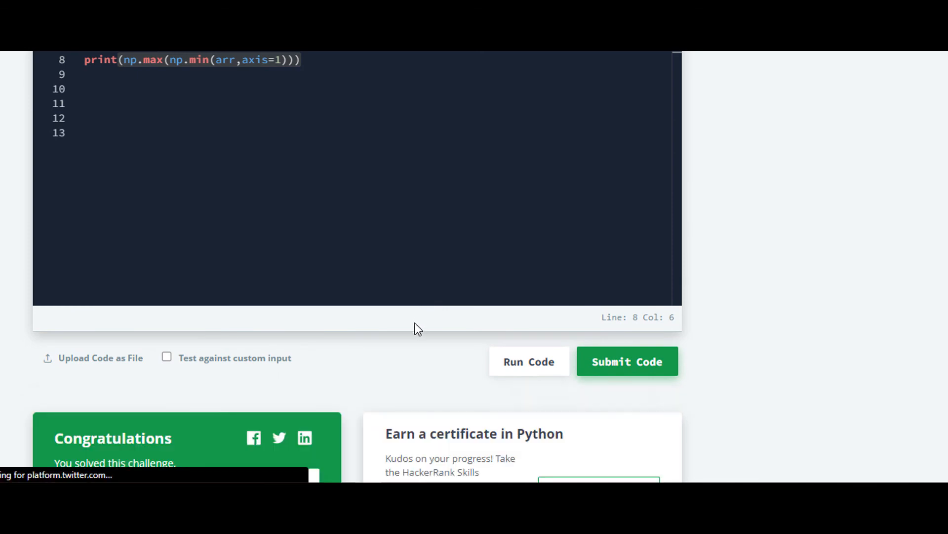